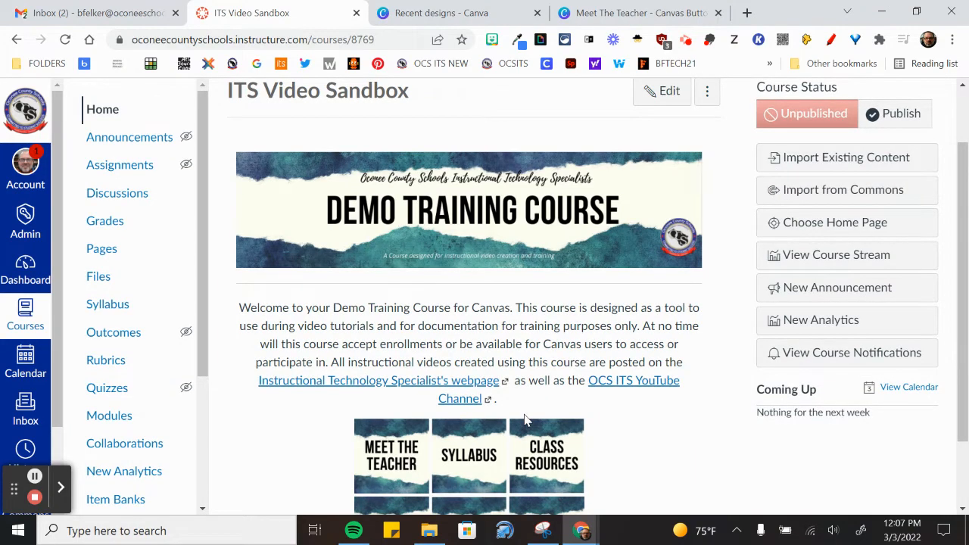
Edit the course front page and scroll down to its table of button images
scroll("down", 3)
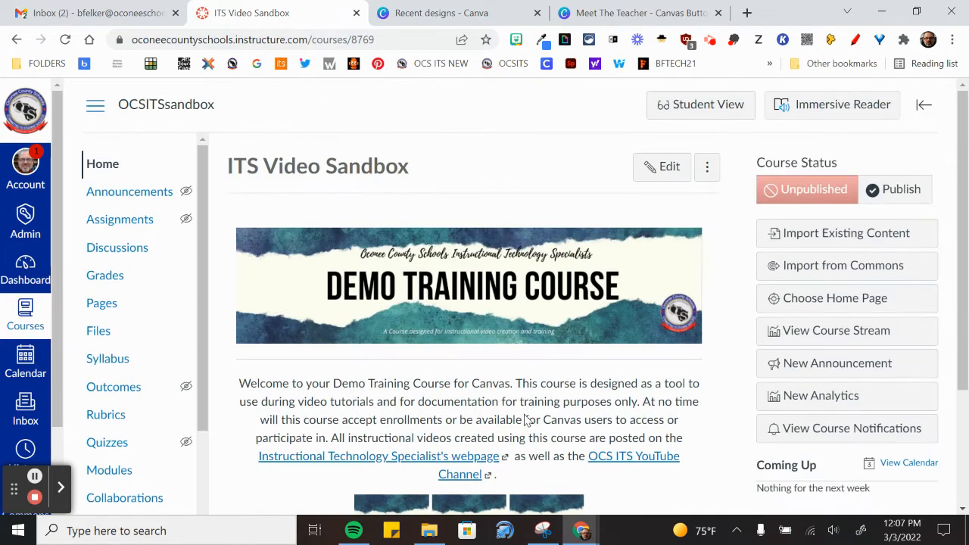
left_click(661, 166)
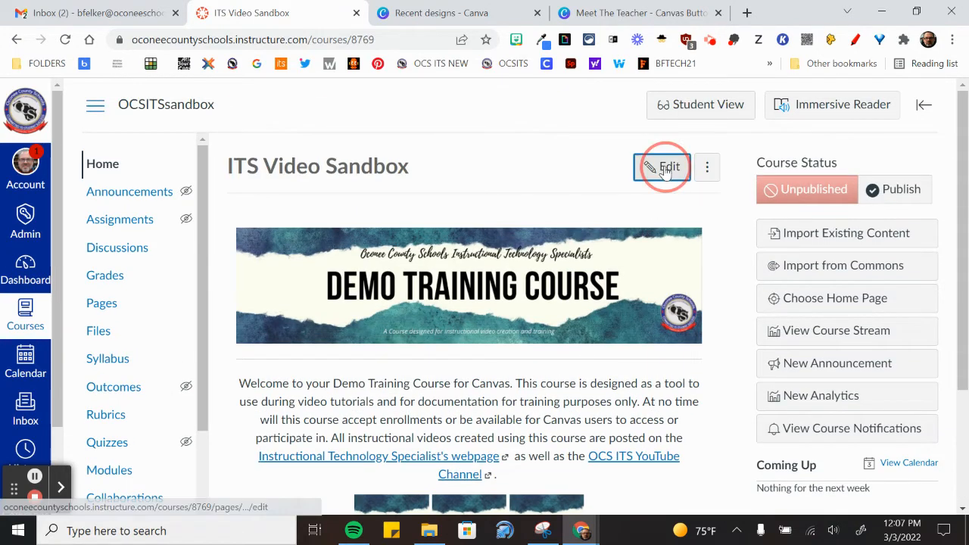
left_click(662, 166)
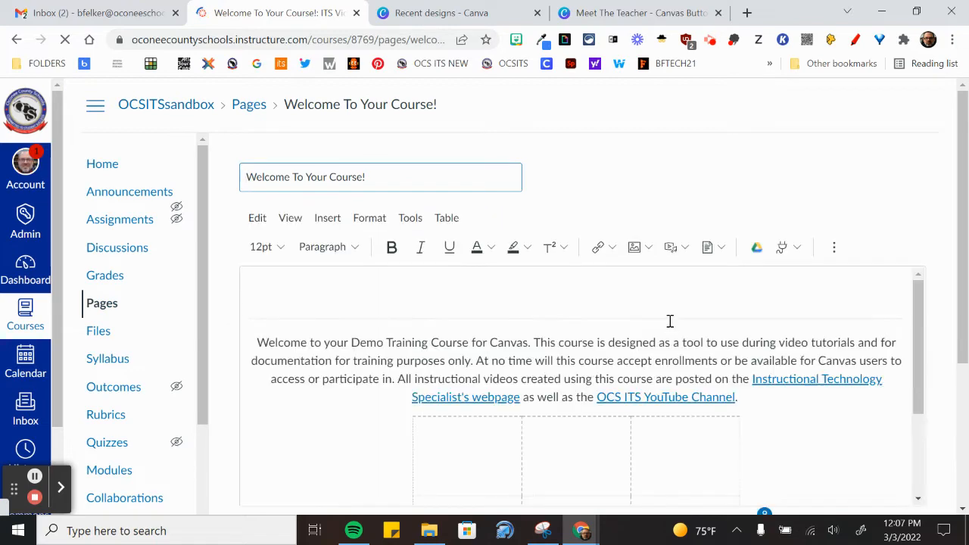
scroll("down", 3)
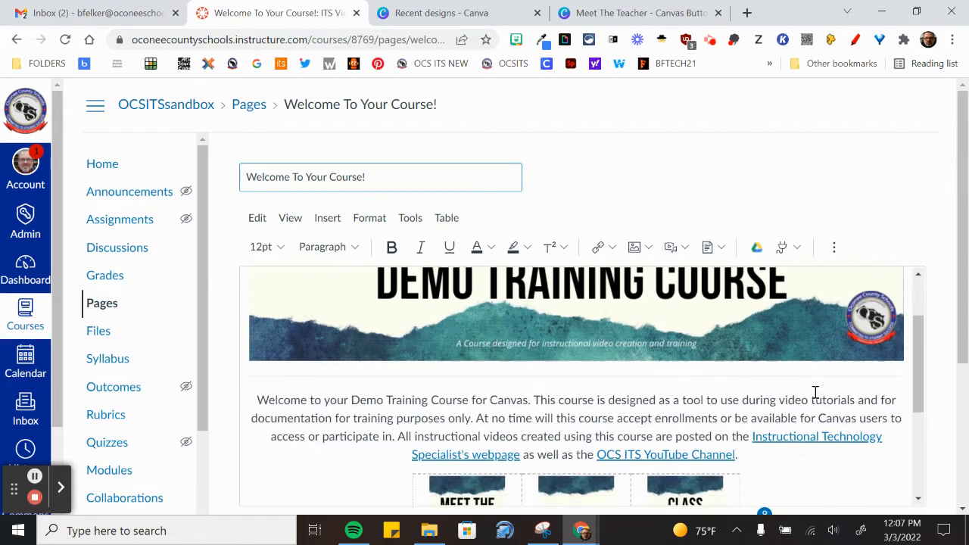
scroll("down", 3)
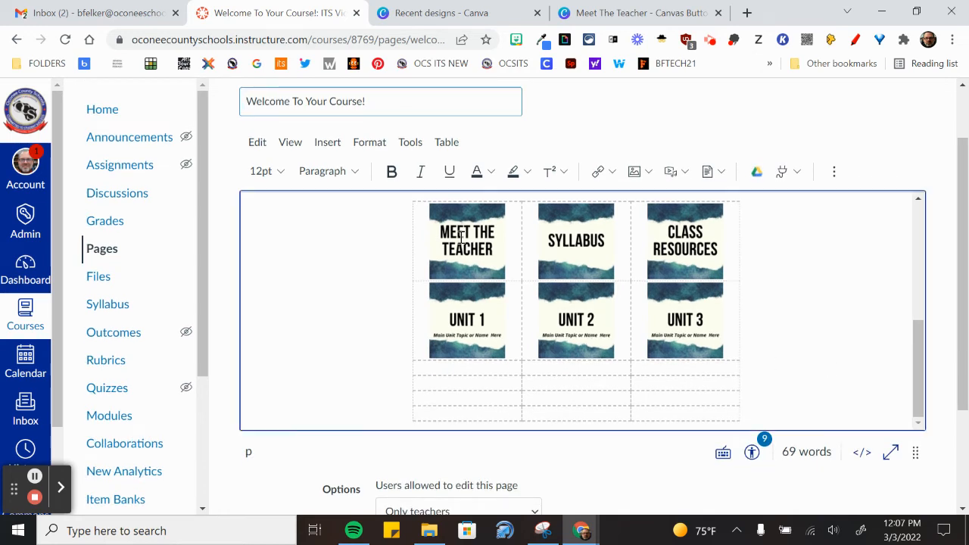
Select the Meet the Teacher button image, then view the Welcome To Your Course! page again
left_click(466, 241)
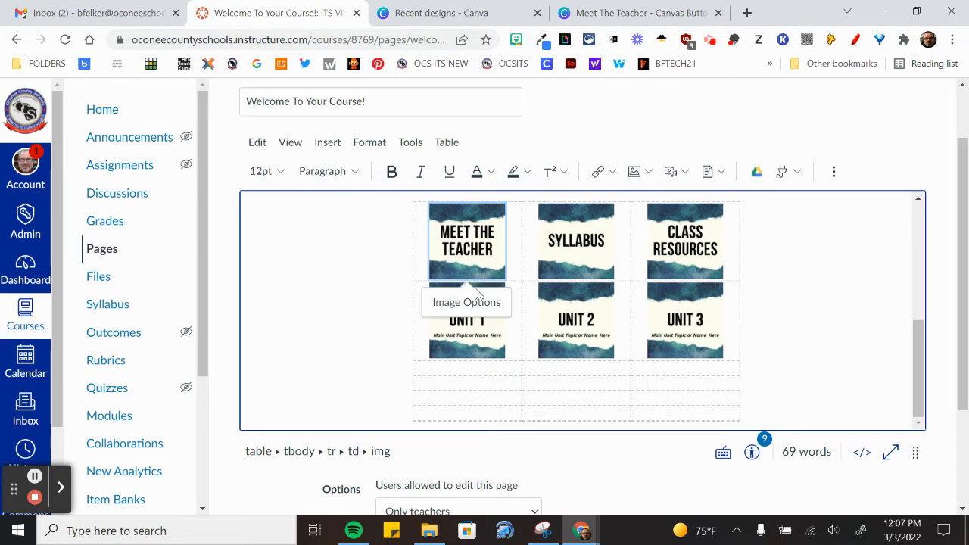
mouse_move(681, 318)
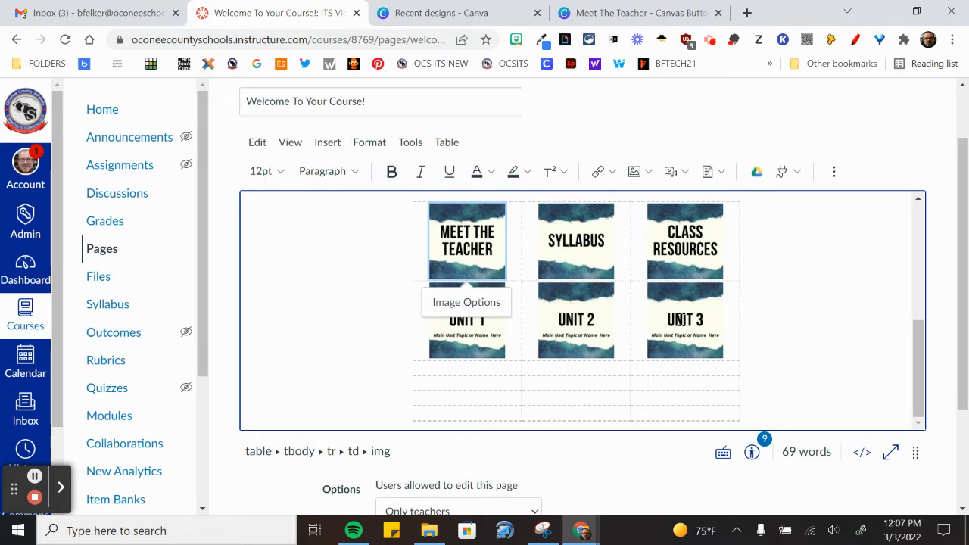
mouse_move(276, 189)
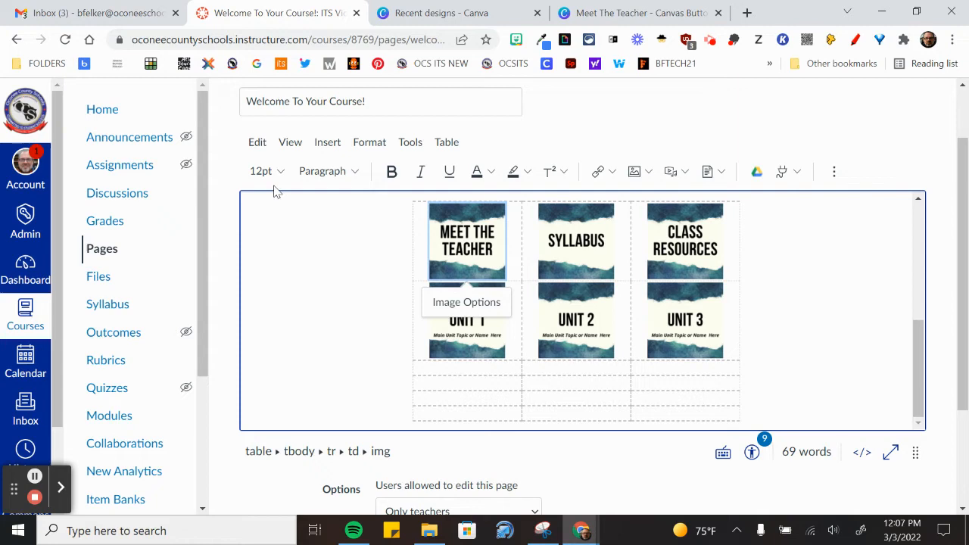
scroll("down", 3)
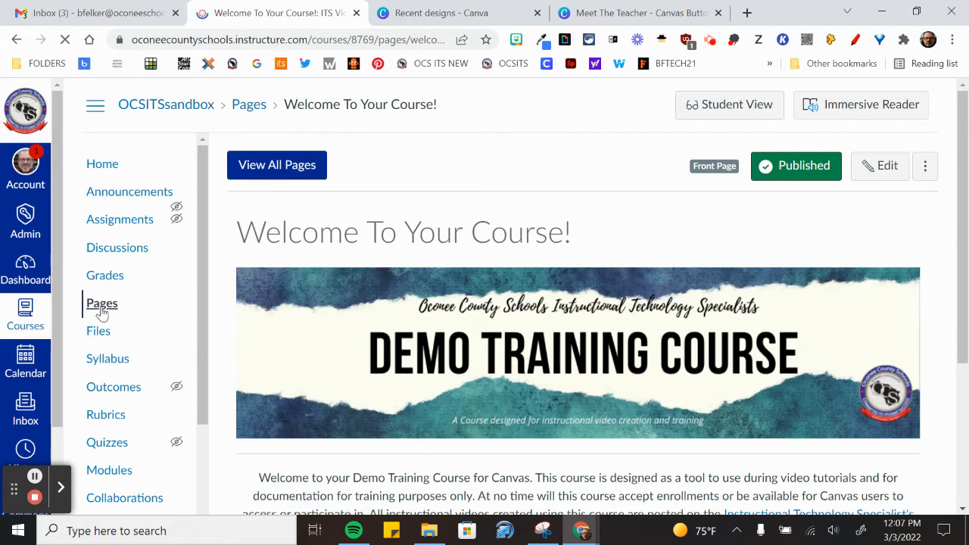
Show all course pages: Meet The Teacher, Unit 1–3 pages and the front page
left_click(102, 303)
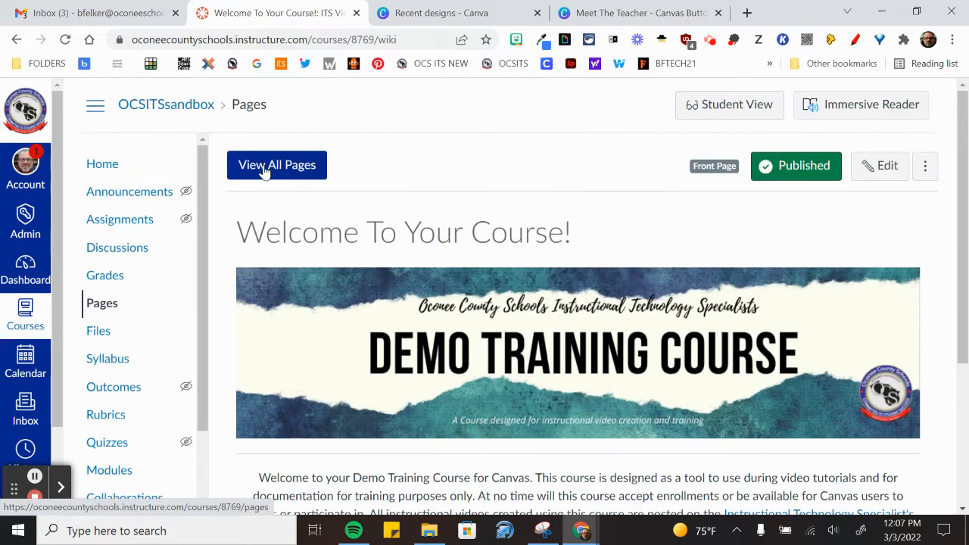
left_click(277, 165)
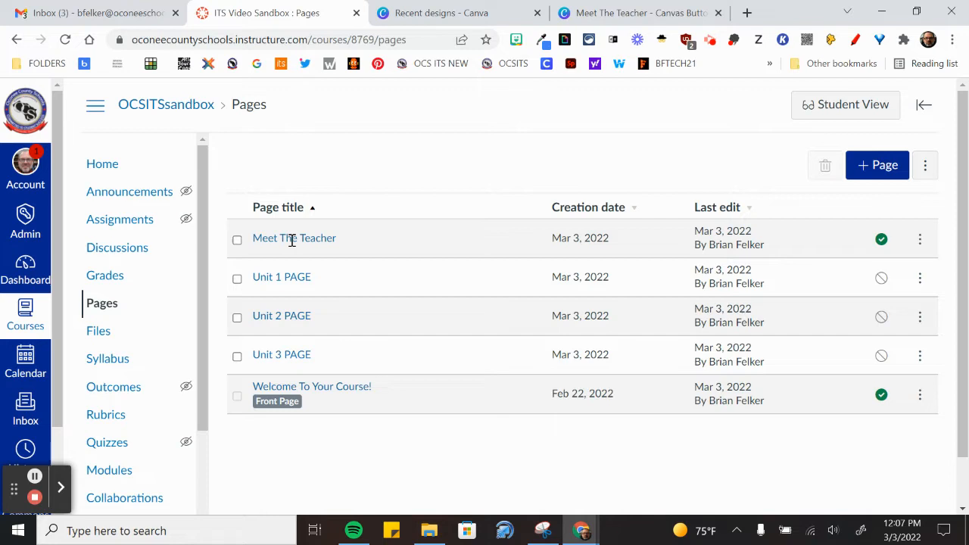
mouse_move(294, 237)
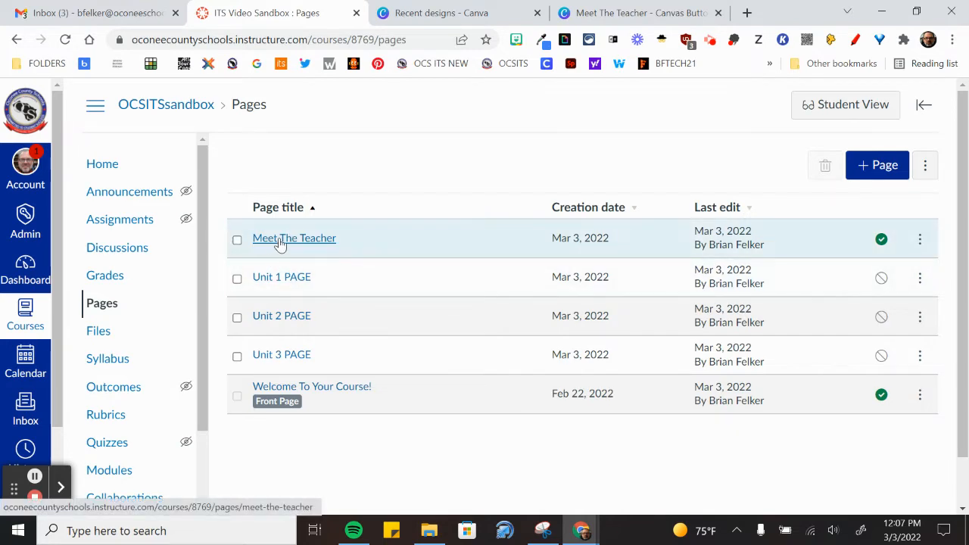
mouse_move(296, 297)
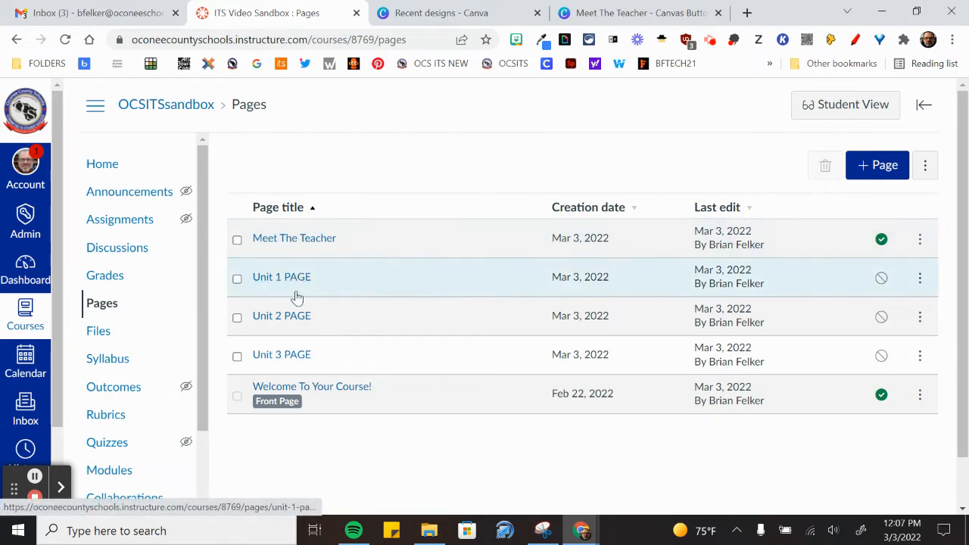
mouse_move(295, 363)
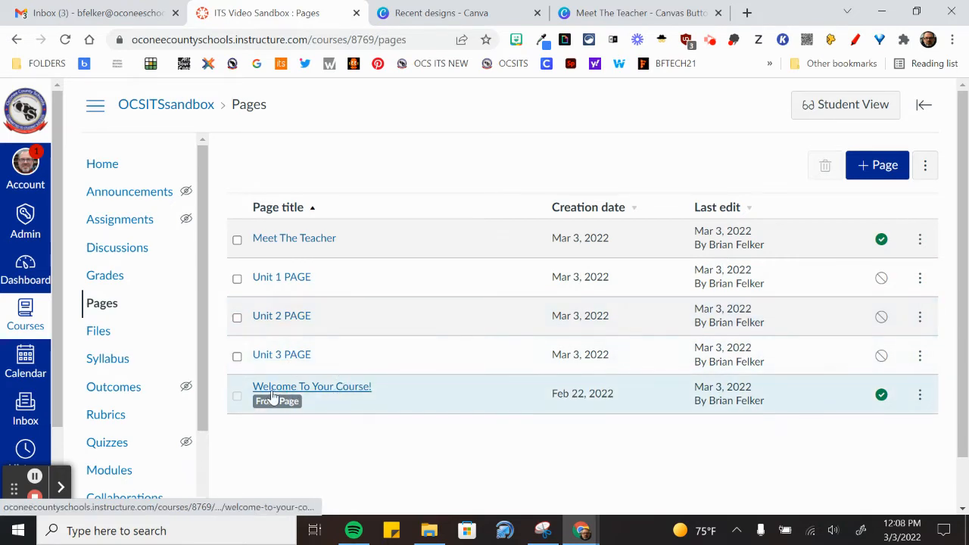
mouse_move(352, 397)
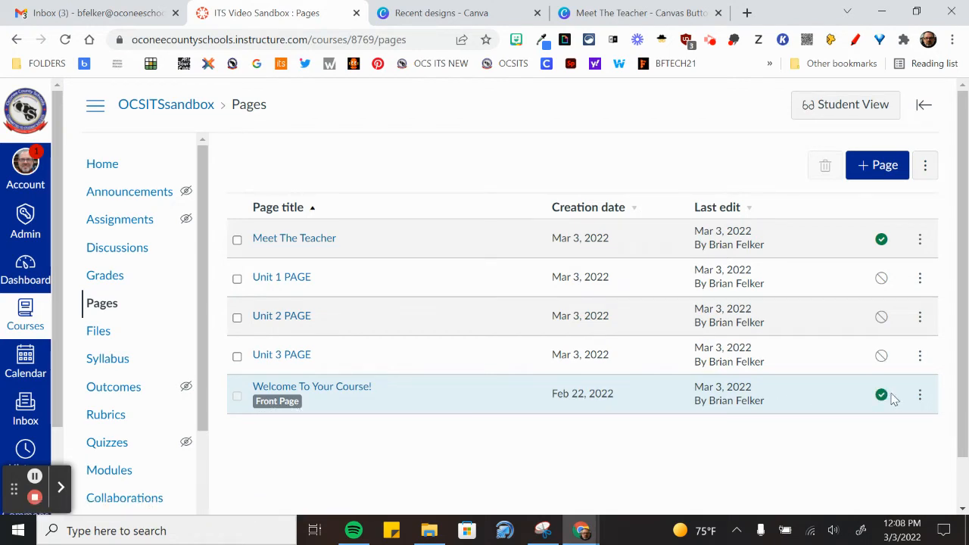
mouse_move(881, 394)
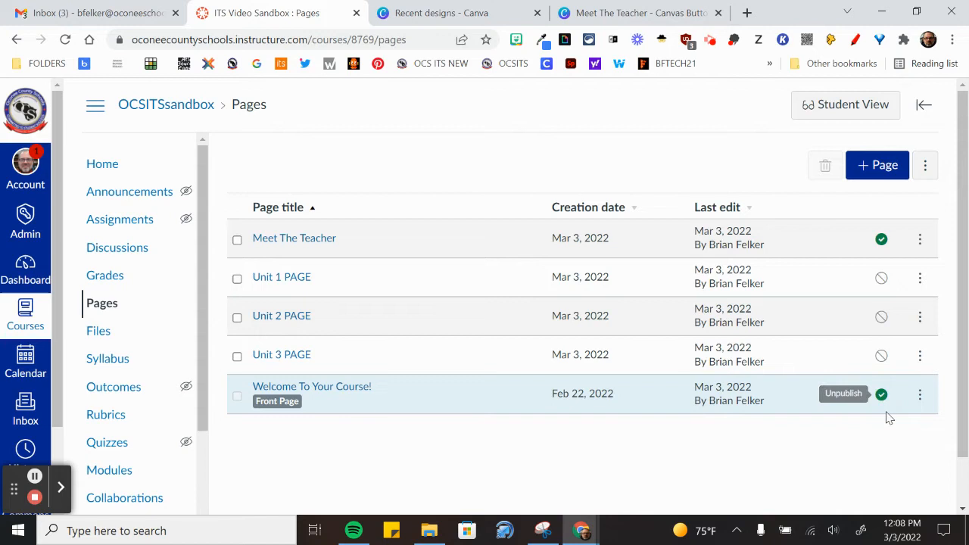
left_click(920, 393)
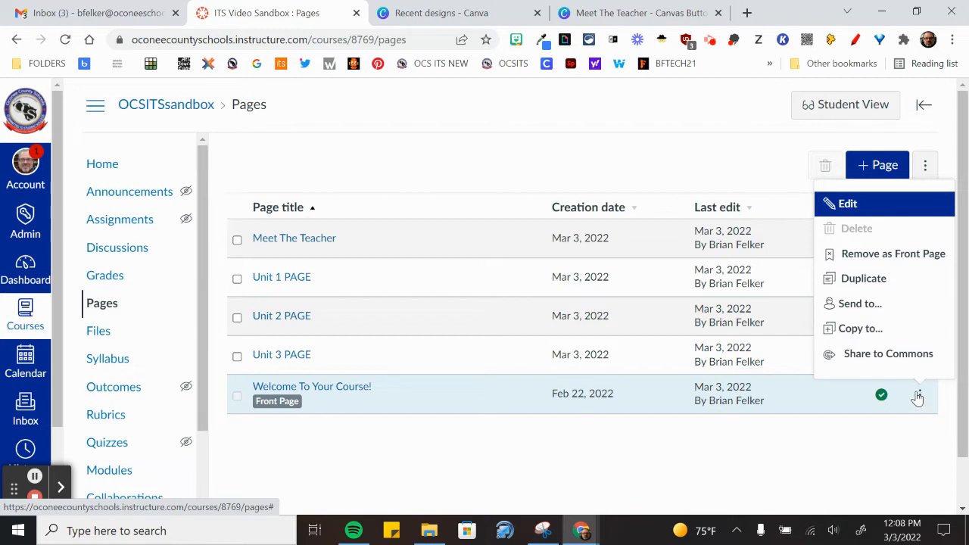
mouse_move(880, 253)
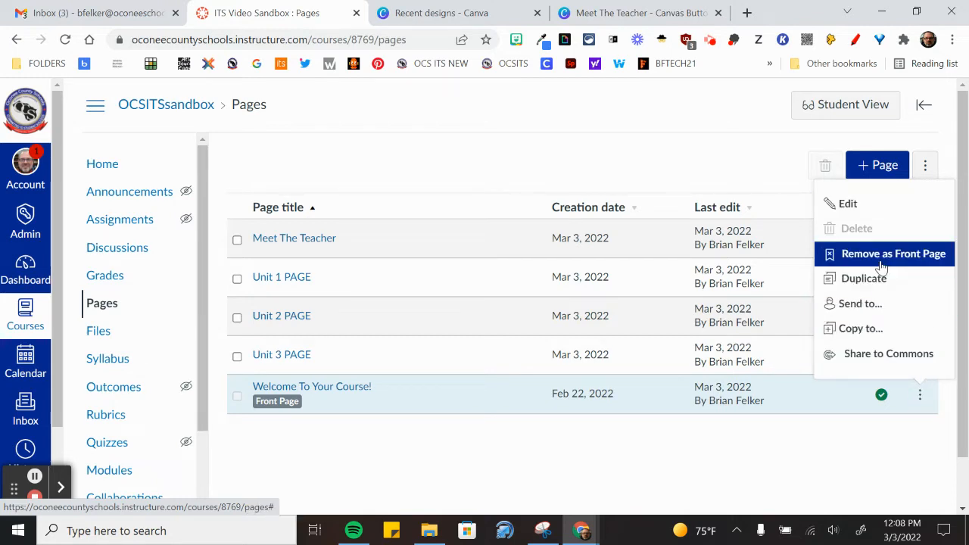
mouse_move(878, 258)
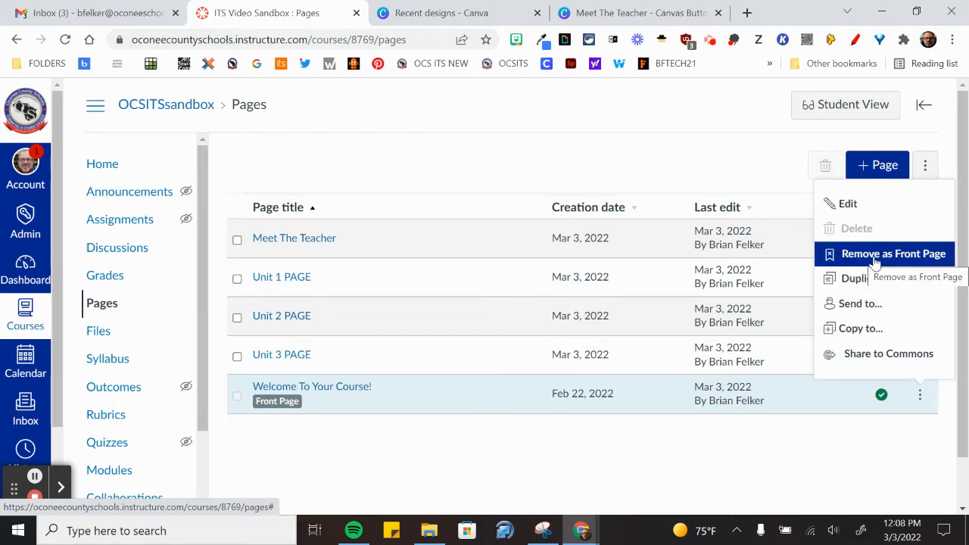
mouse_move(864, 278)
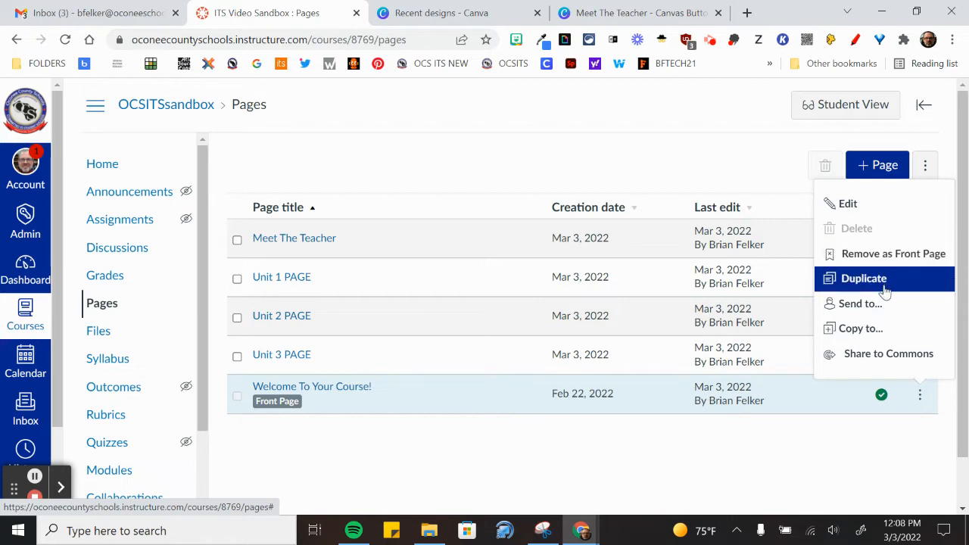
mouse_move(874, 286)
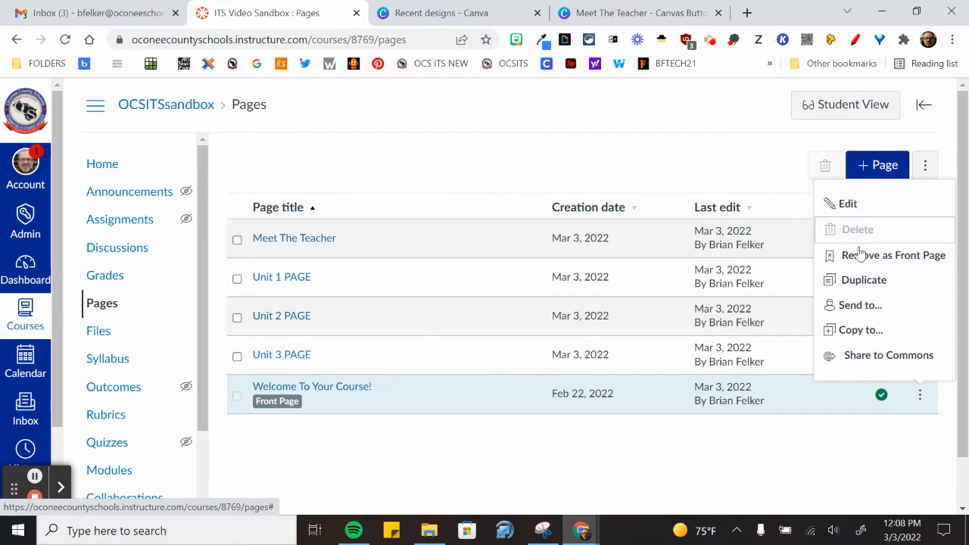
mouse_move(889, 353)
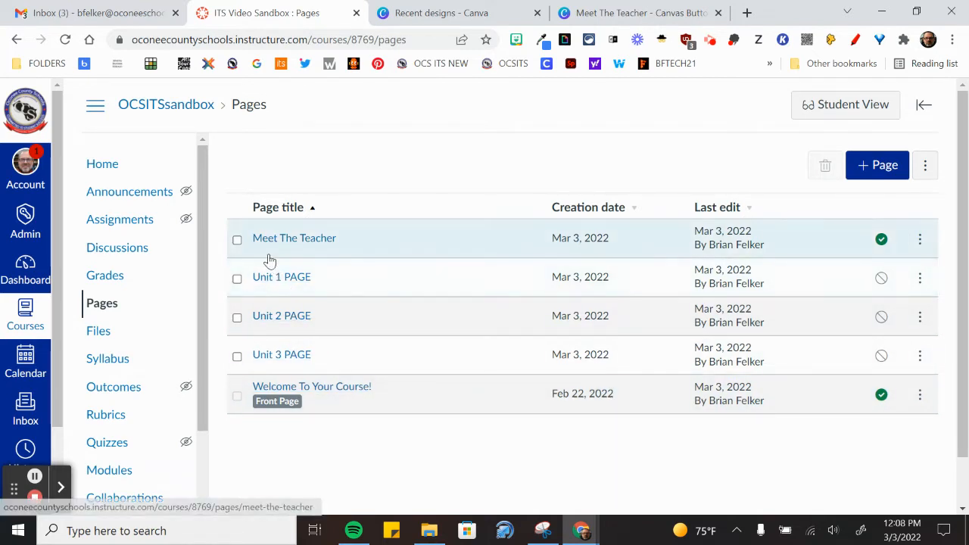
Review the Meet The Teacher page's banner, bio, contact and education, then return to the Pages list
left_click(294, 237)
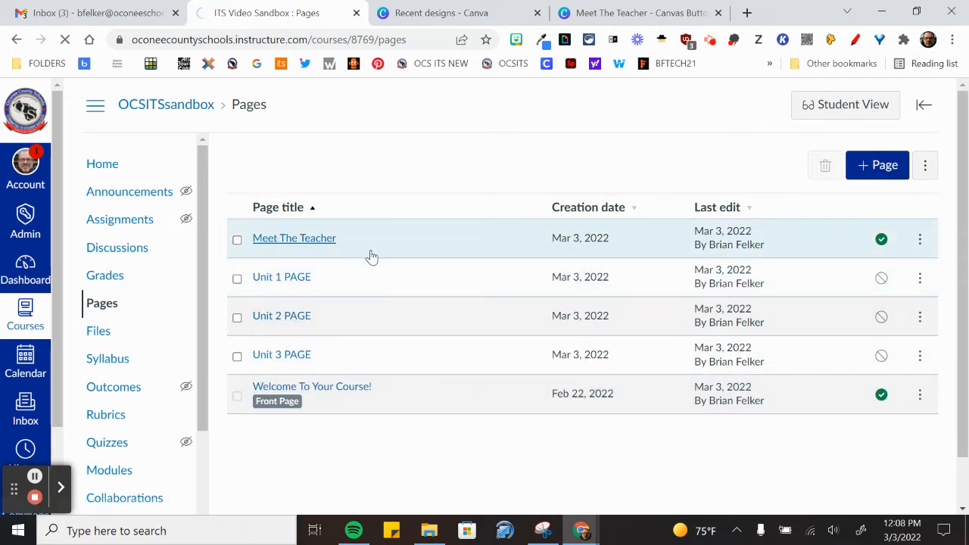
left_click(293, 238)
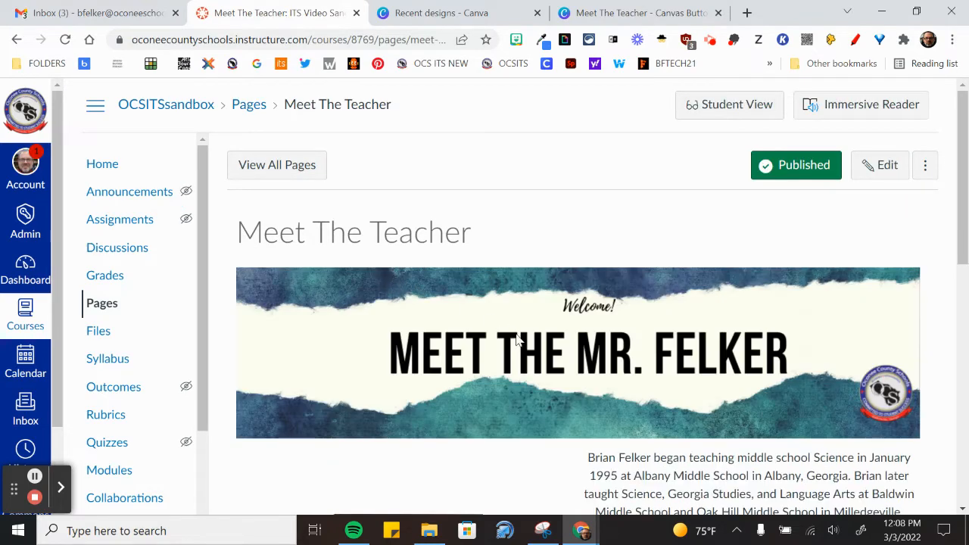
scroll("down", 3)
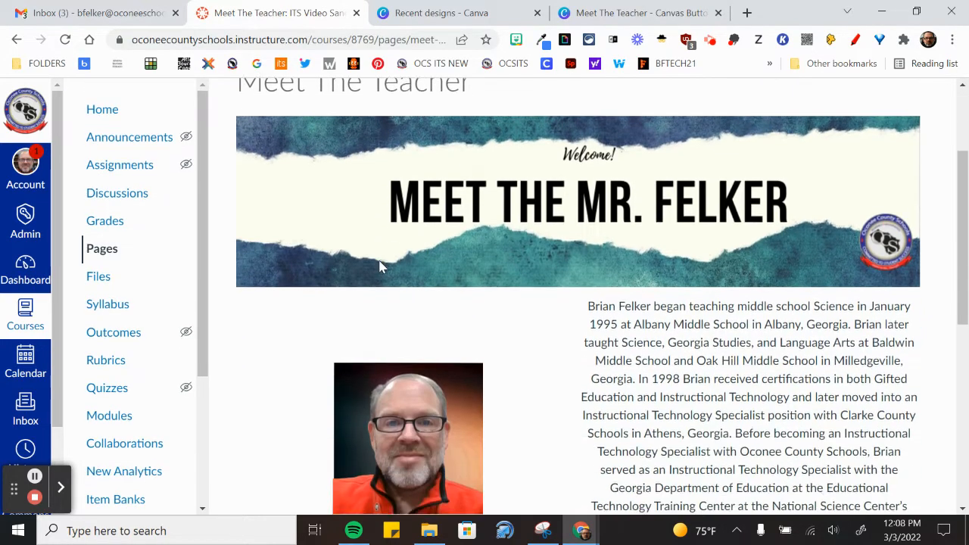
scroll("down", 3)
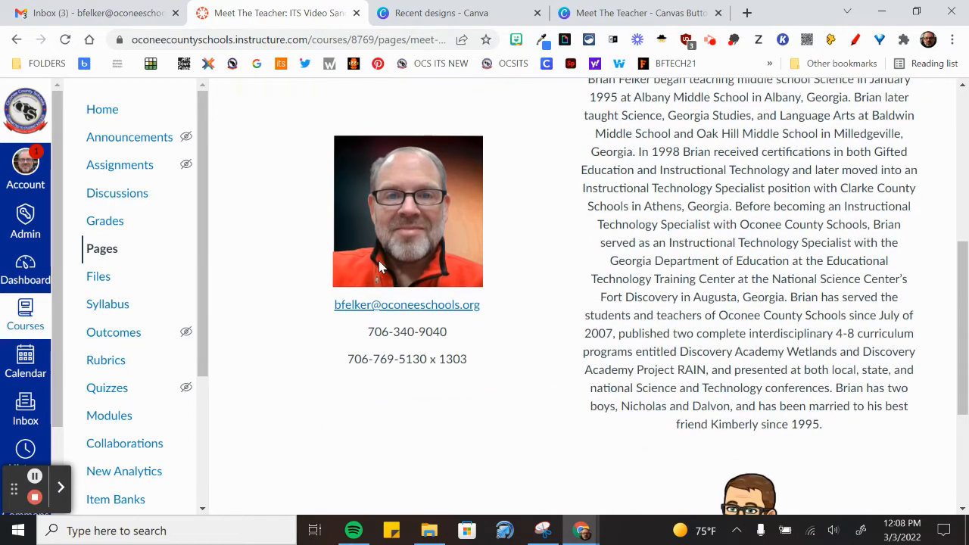
scroll("down", 3)
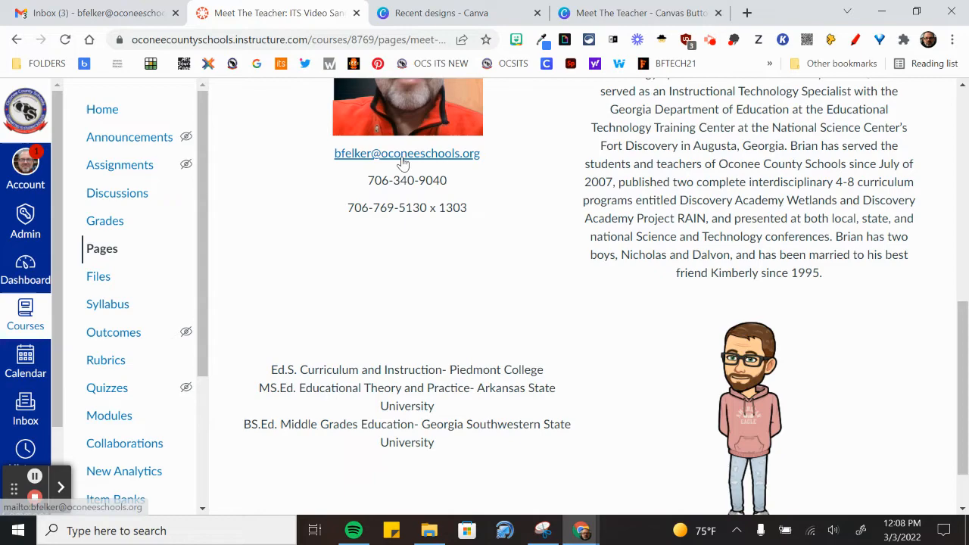
scroll("down", 3)
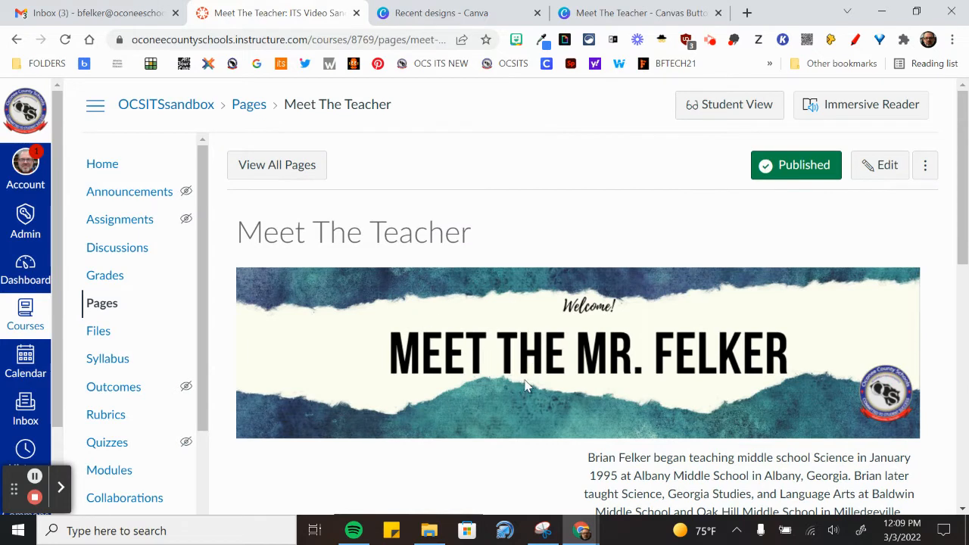
mouse_move(390, 260)
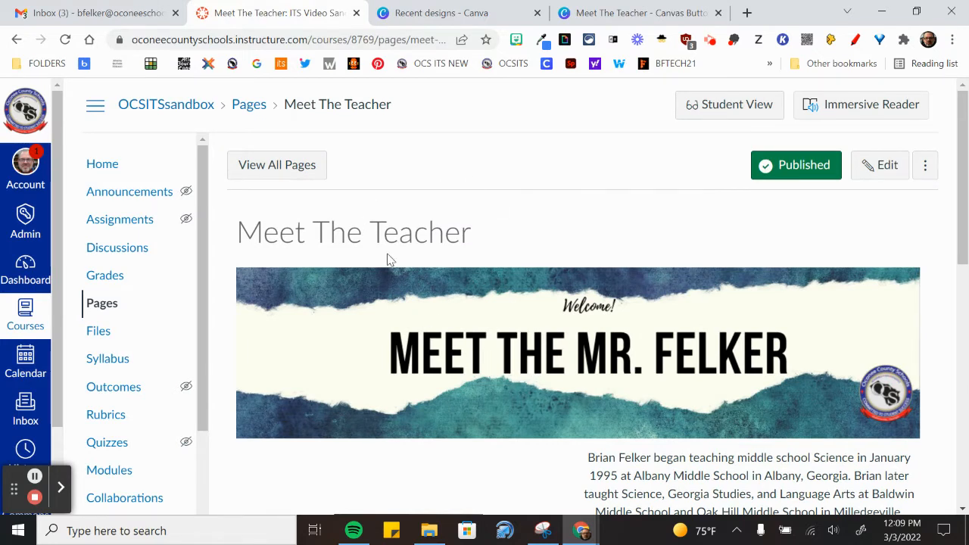
left_click(276, 164)
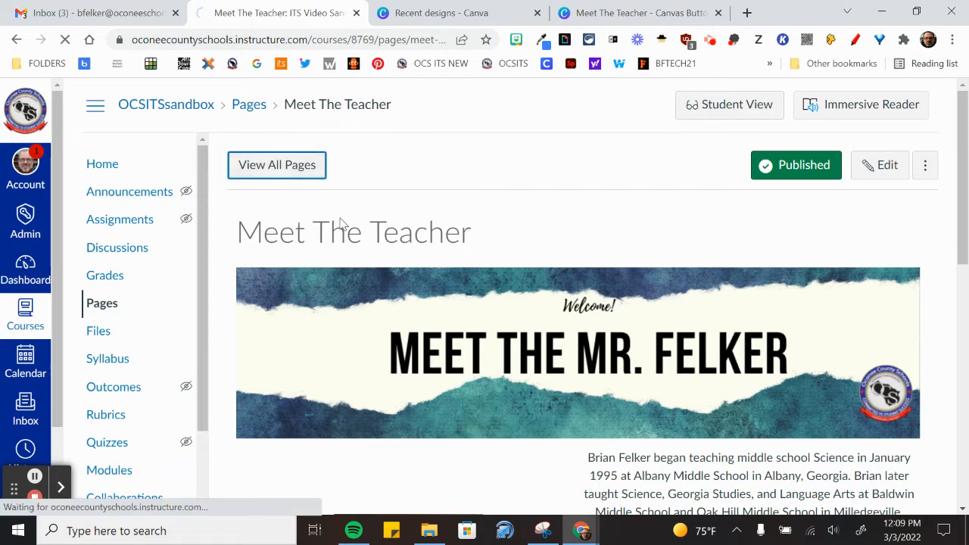
View the unpublished Unit 1 PAGE with its placeholder title banner and content line
left_click(276, 165)
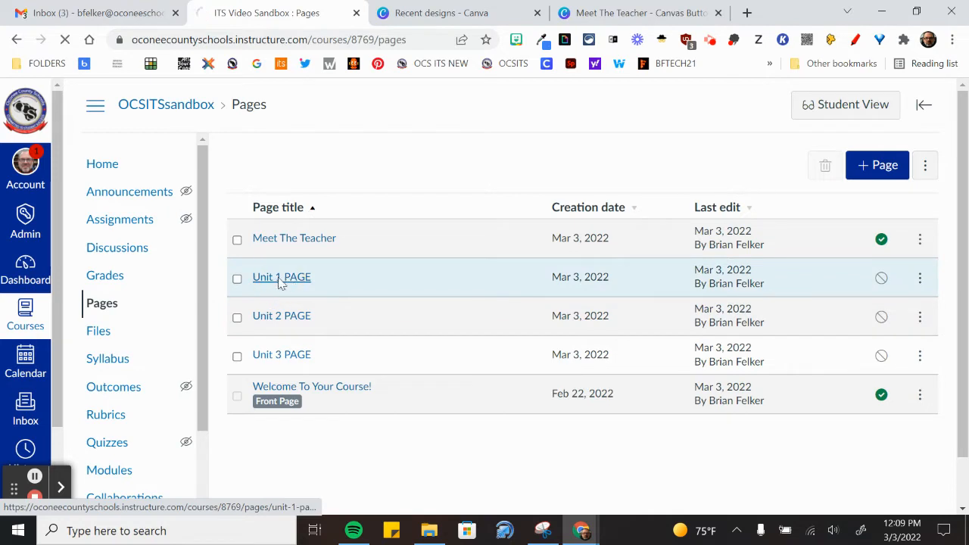
left_click(281, 276)
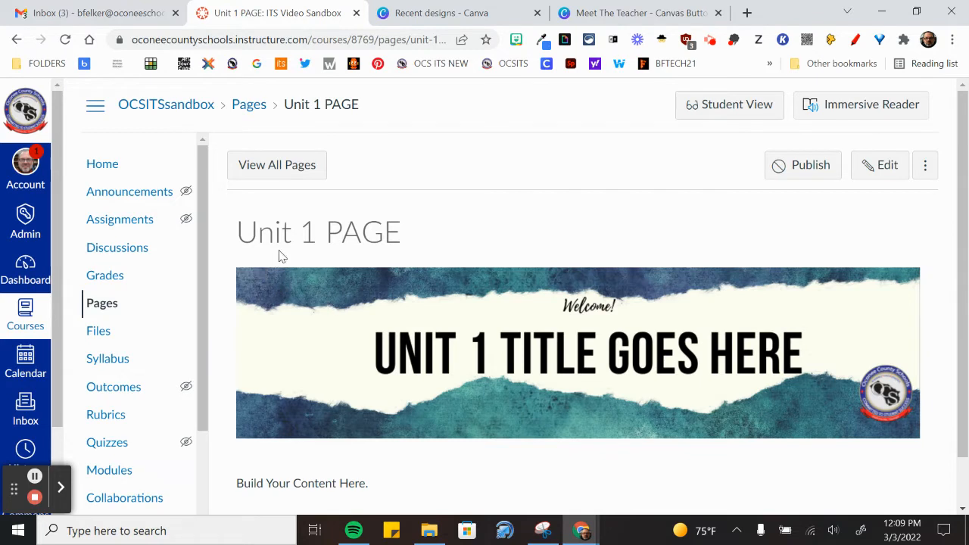
scroll("down", 3)
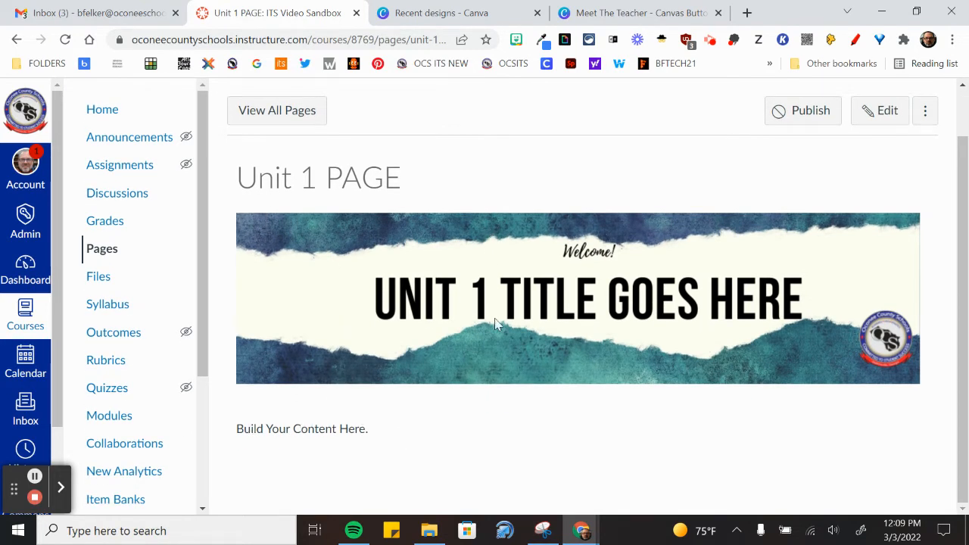
mouse_move(520, 419)
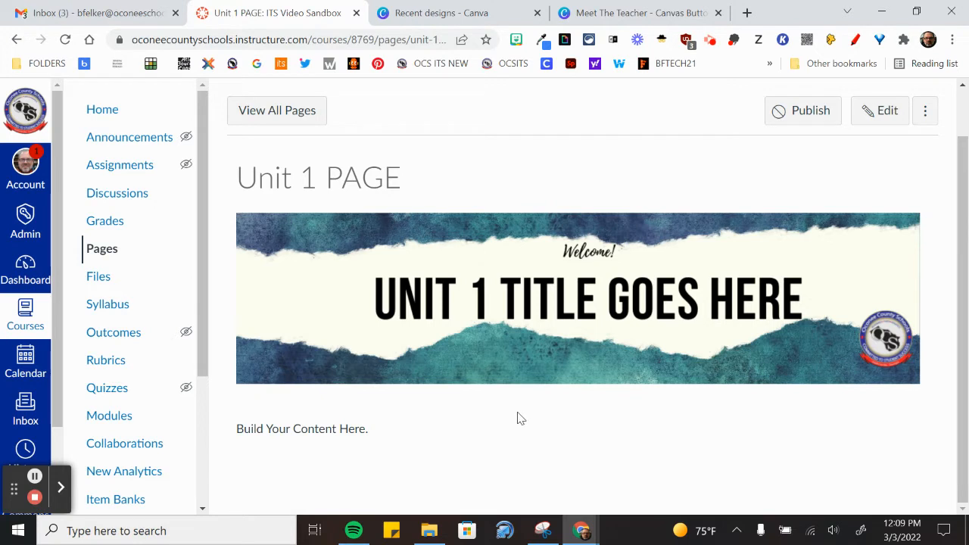
mouse_move(416, 489)
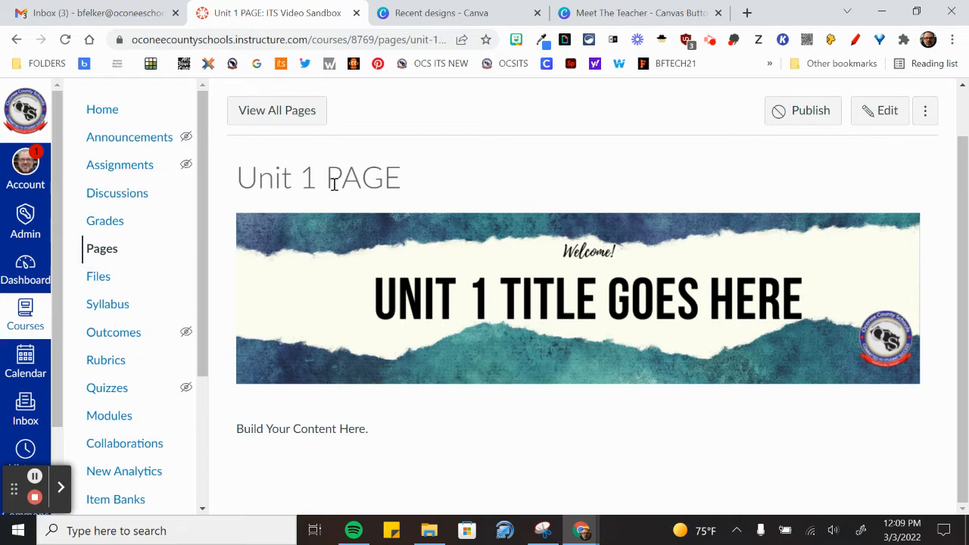
mouse_move(642, 346)
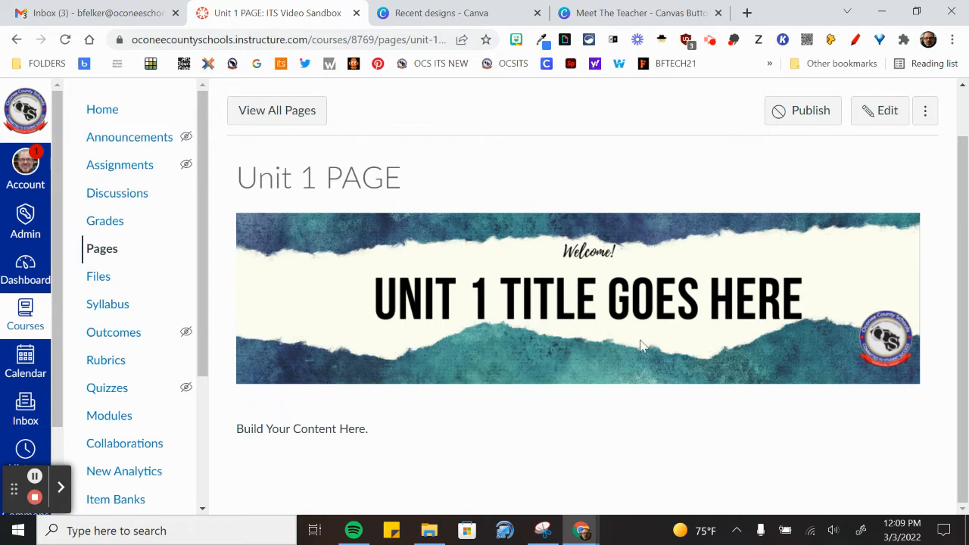
mouse_move(476, 268)
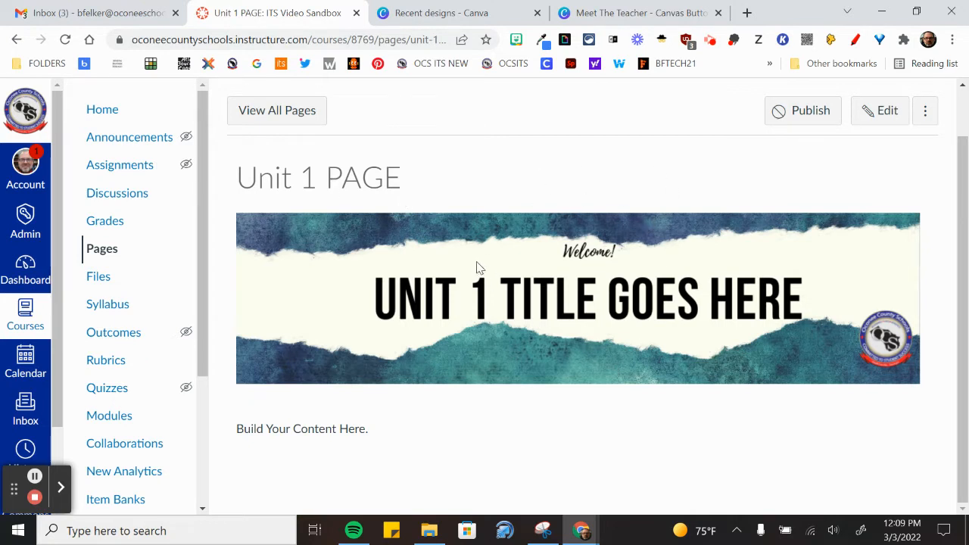
Scroll through the Class Resources and Unit 1–3 modules in the Modules area
scroll("down", 3)
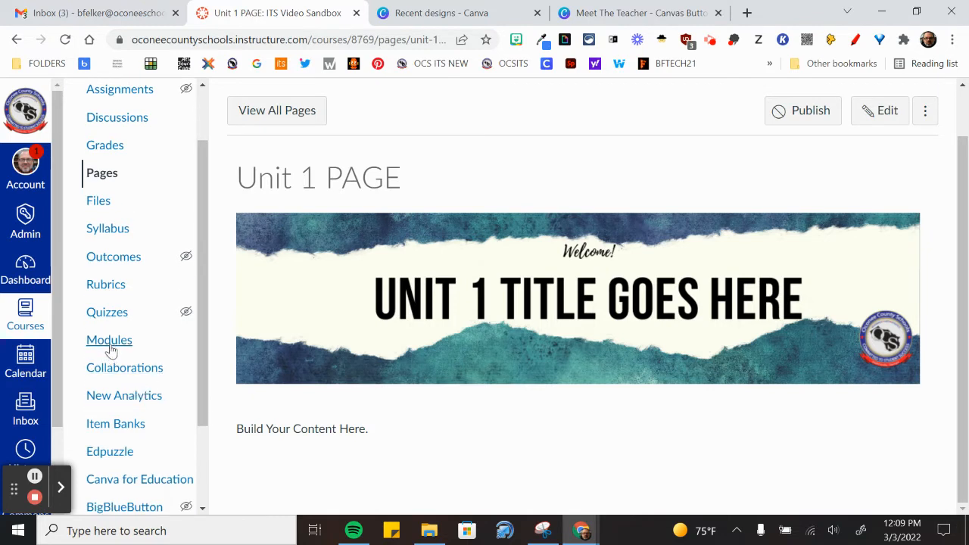
left_click(109, 340)
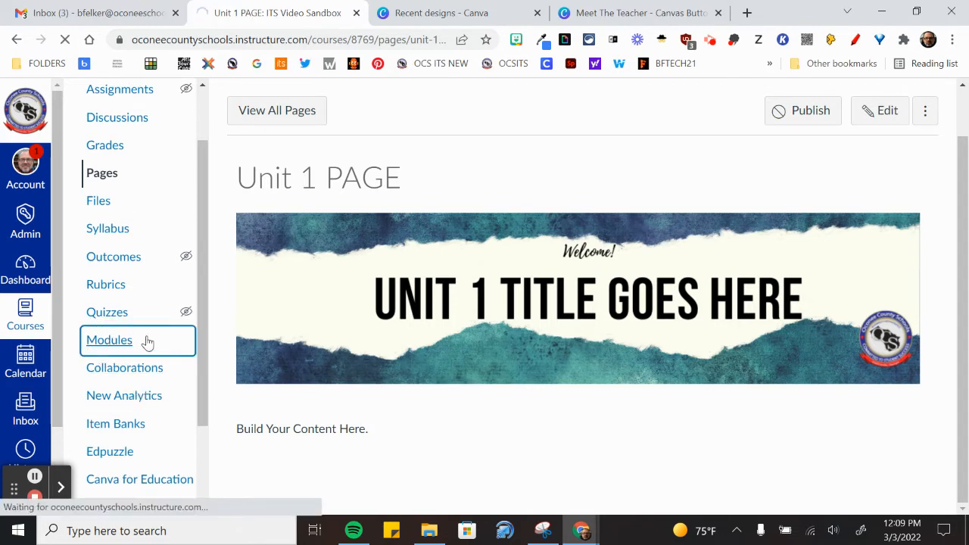
left_click(109, 339)
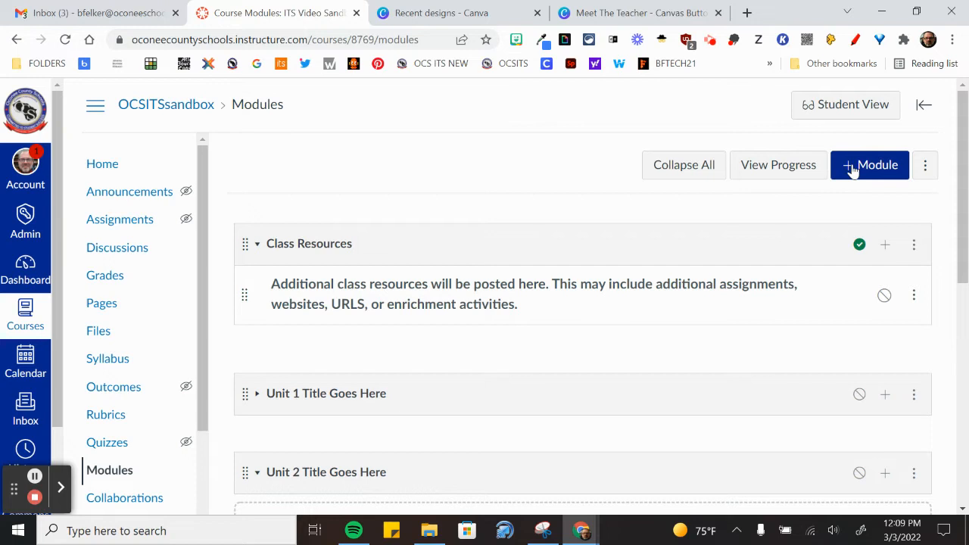
mouse_move(286, 251)
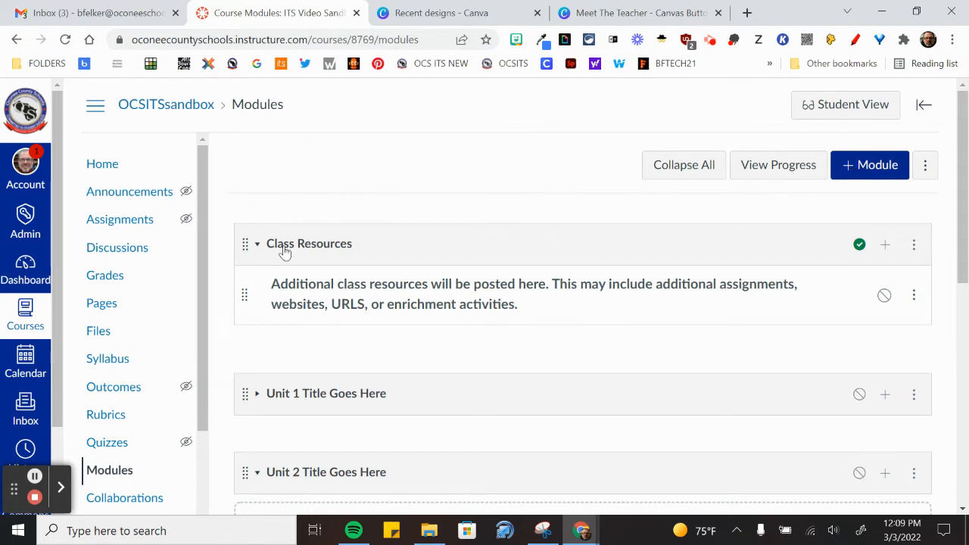
scroll("down", 3)
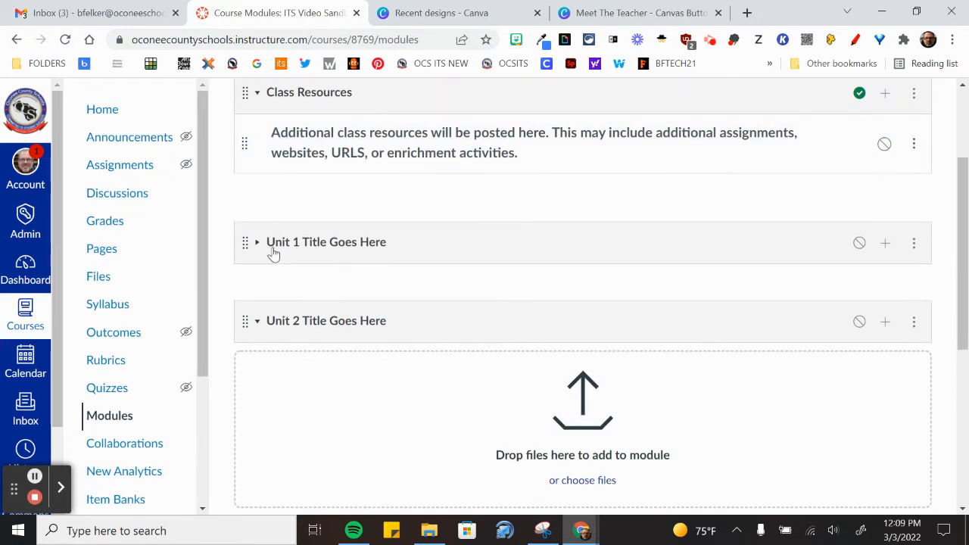
mouse_move(287, 337)
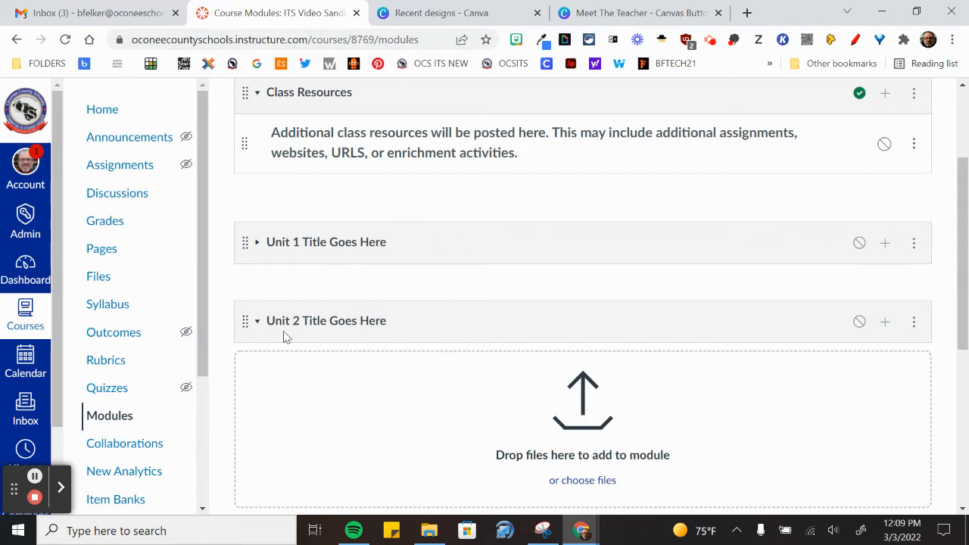
scroll("down", 3)
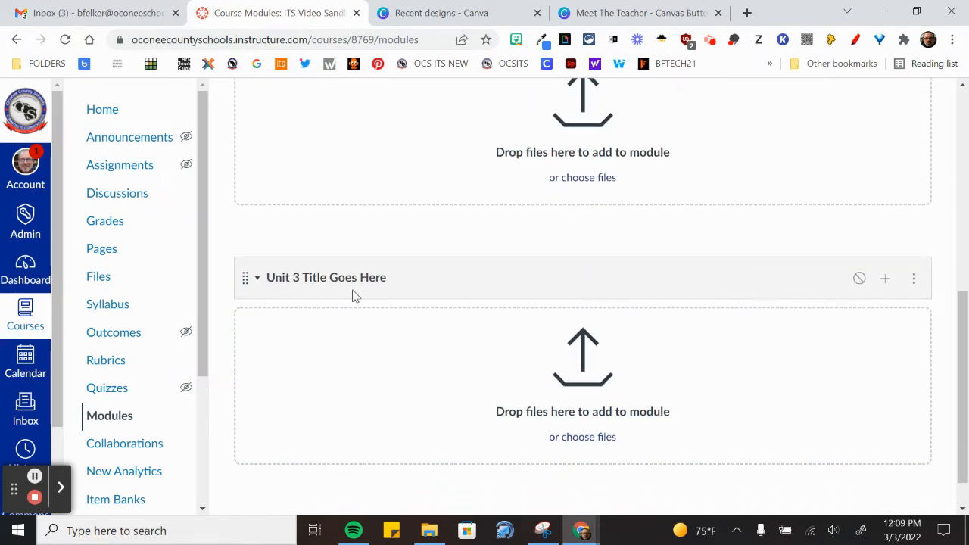
scroll("down", 3)
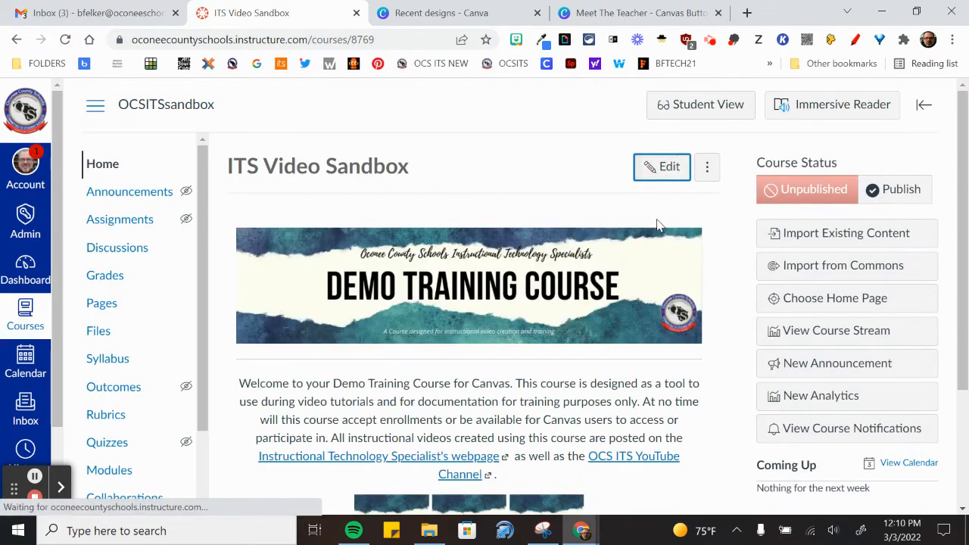
Edit the home page and select the Meet the Teacher button image in its table
left_click(661, 166)
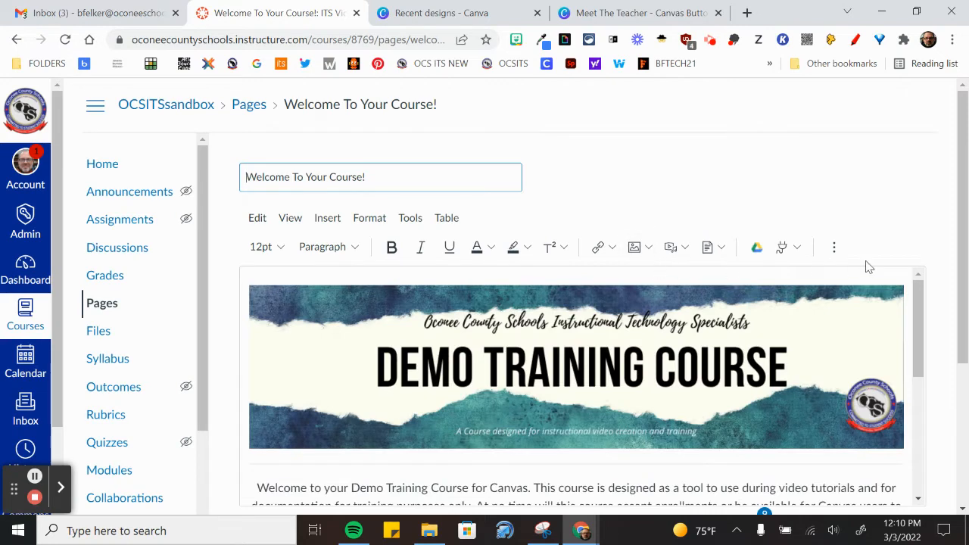
scroll("down", 3)
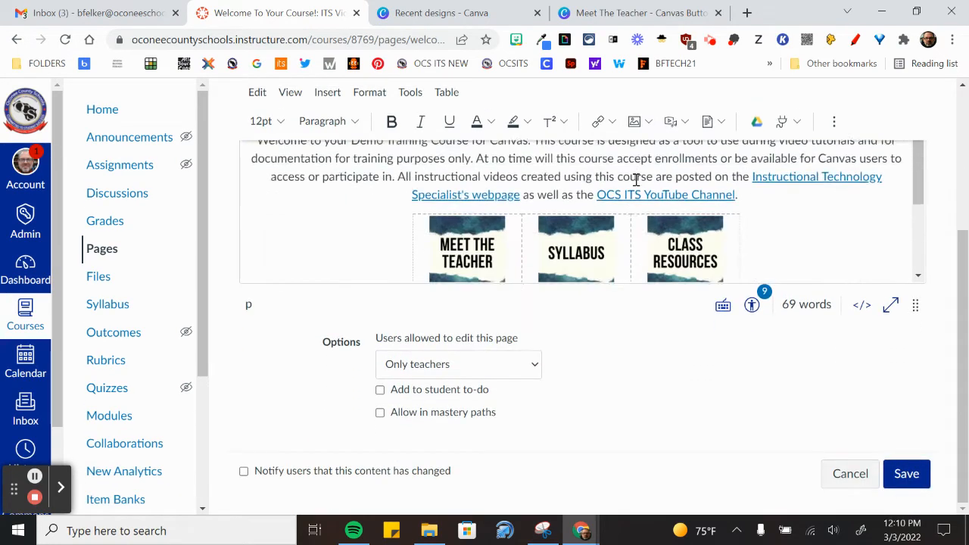
left_click(467, 227)
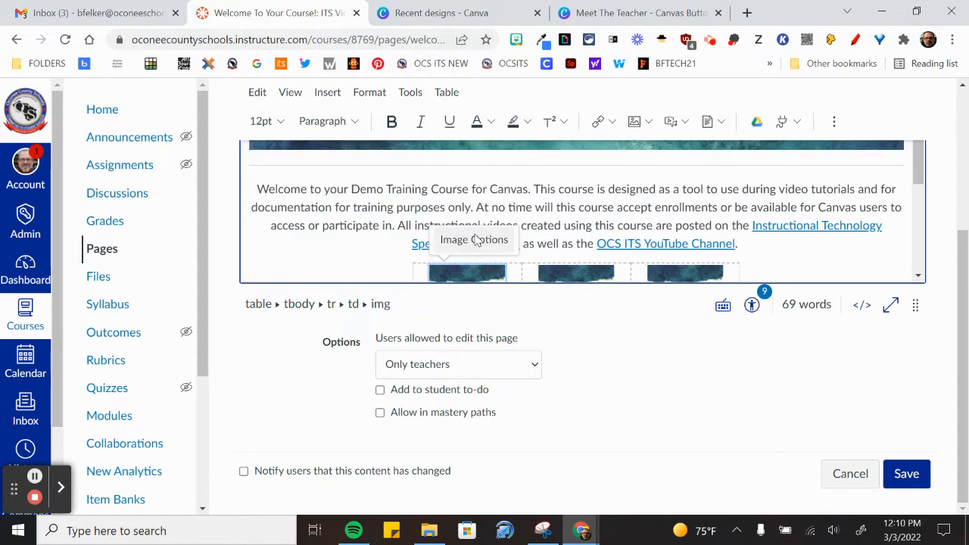
mouse_move(801, 295)
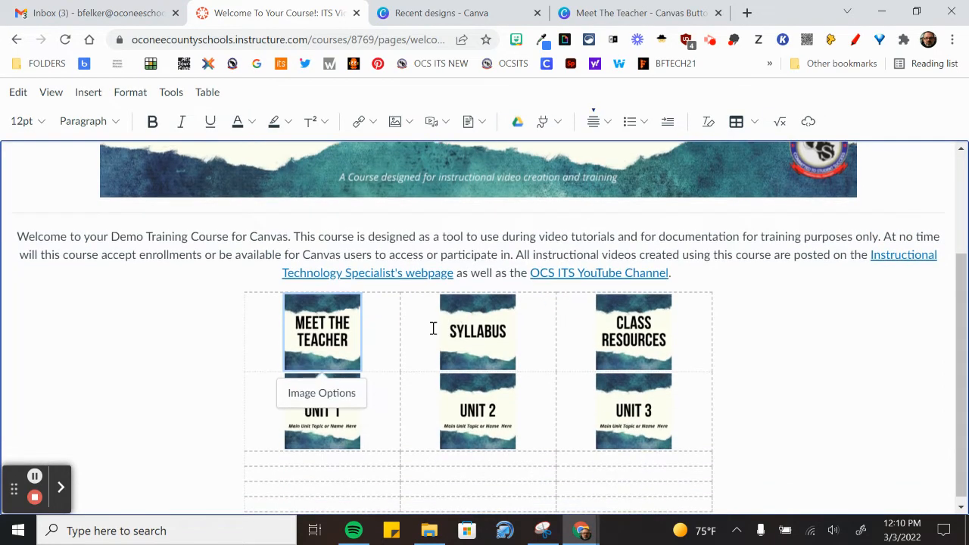
mouse_move(316, 328)
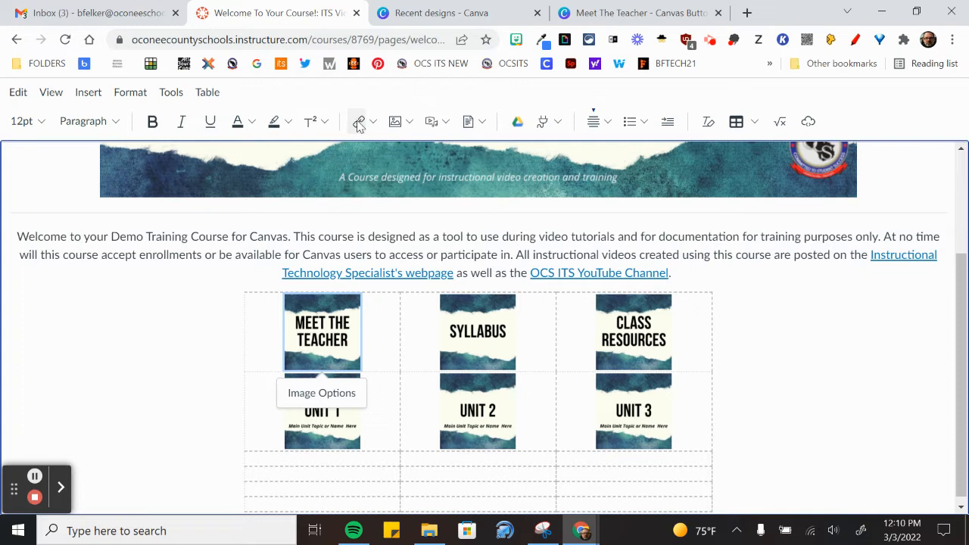
mouse_move(358, 121)
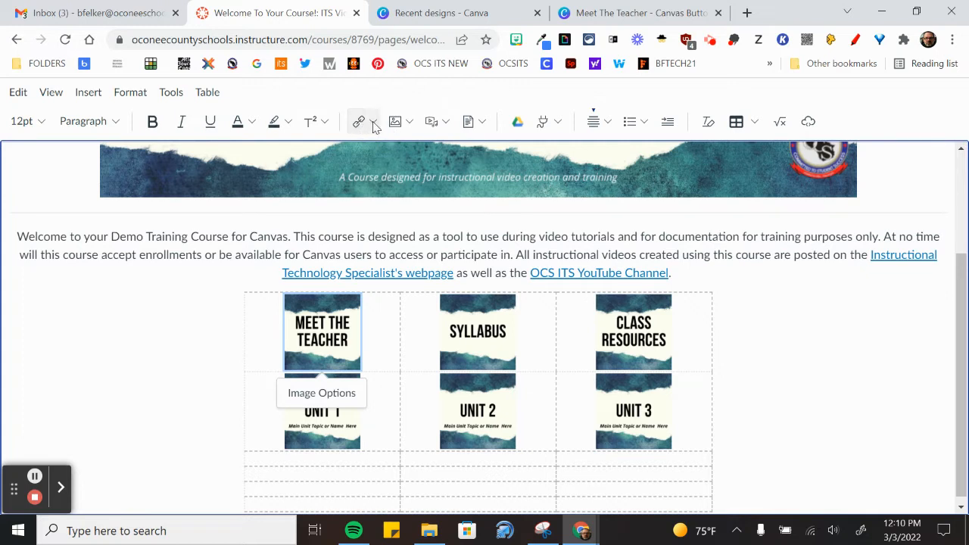
Show the Links choices of External Links and Course Links for the selected image
left_click(358, 122)
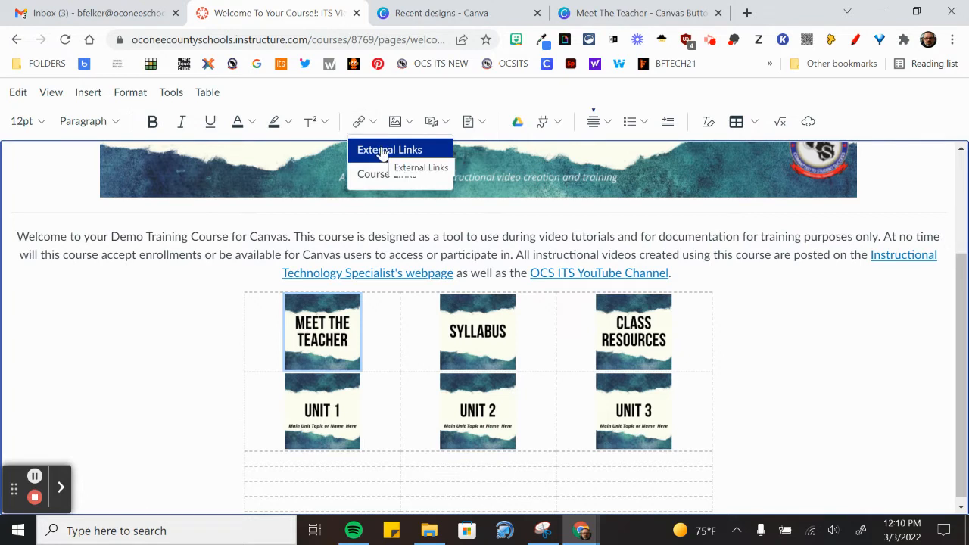
mouse_move(409, 157)
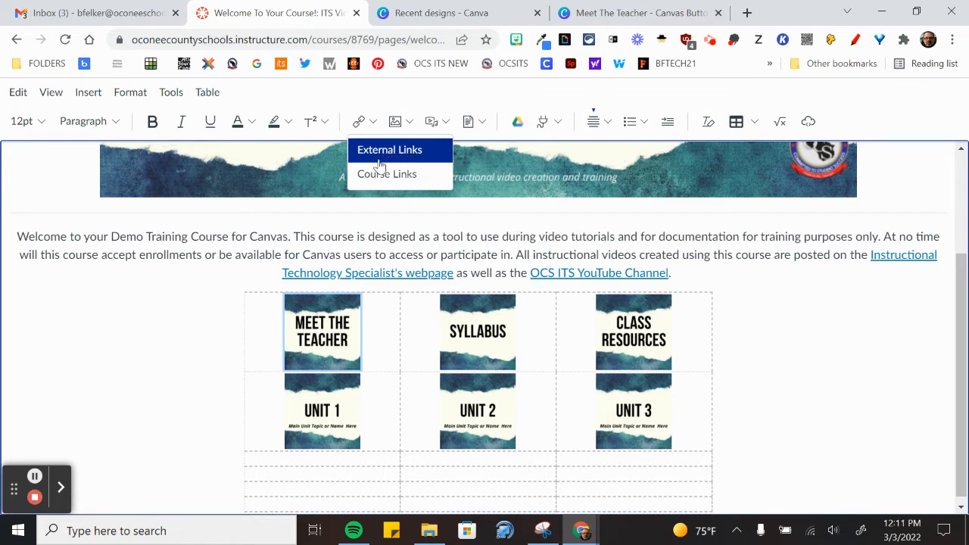
mouse_move(386, 173)
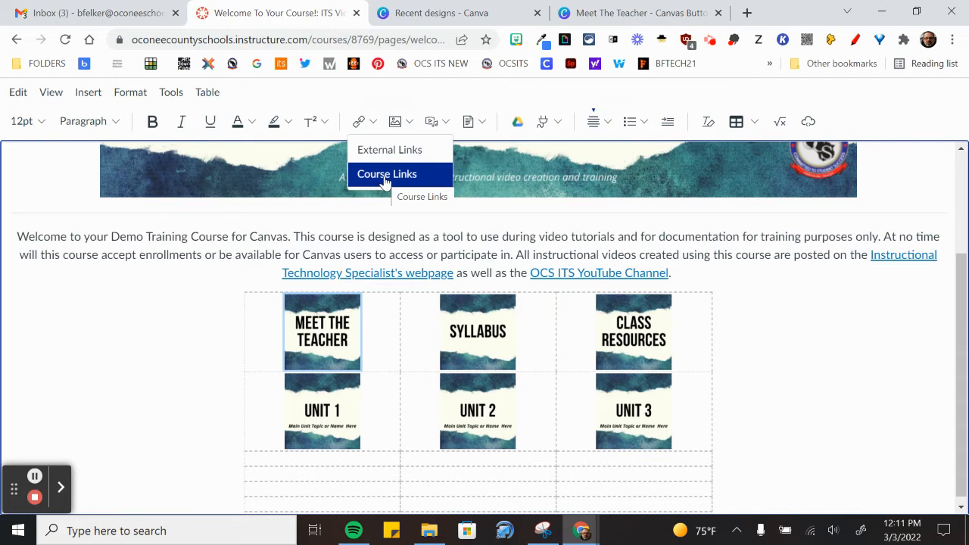
Link the Meet the Teacher image to the Meet The Teacher page via Course Links > Pages
left_click(387, 174)
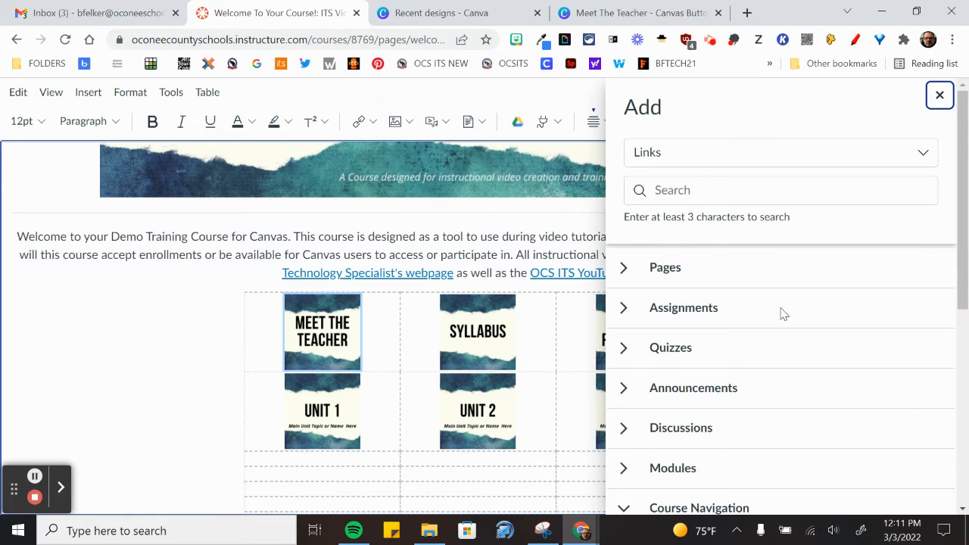
mouse_move(796, 309)
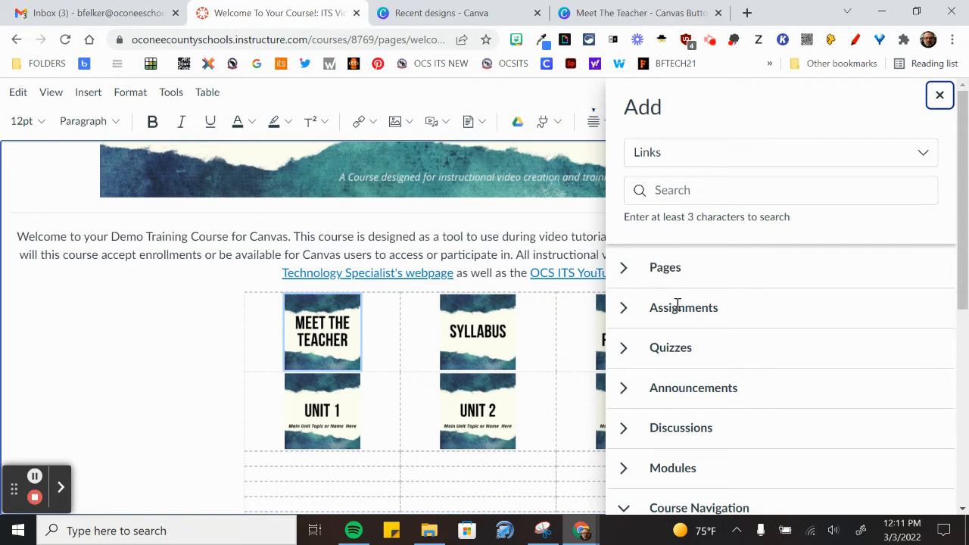
mouse_move(696, 408)
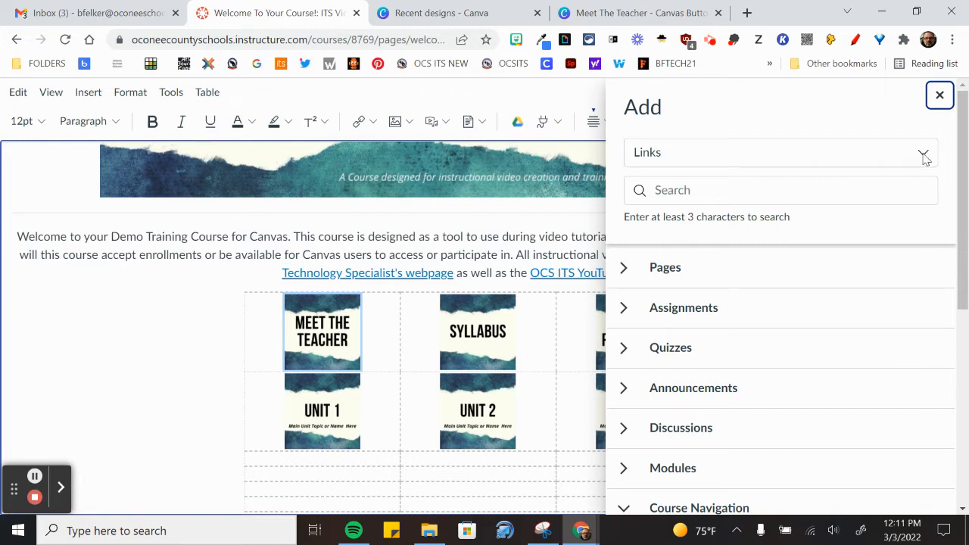
left_click(780, 152)
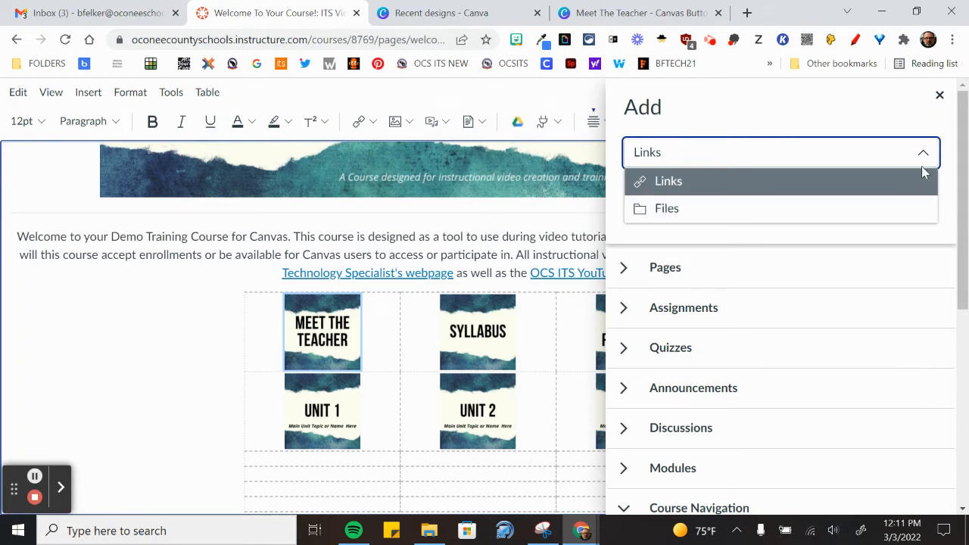
left_click(668, 181)
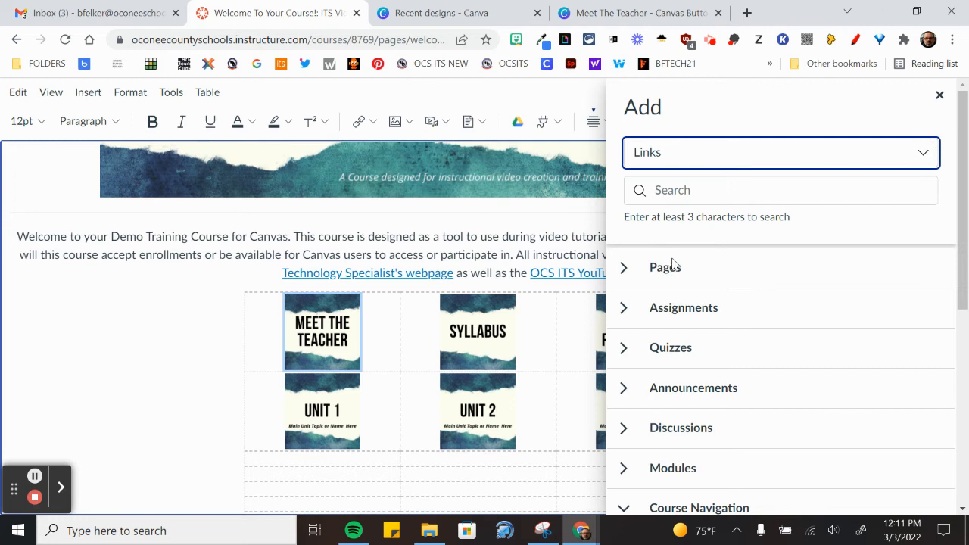
left_click(623, 267)
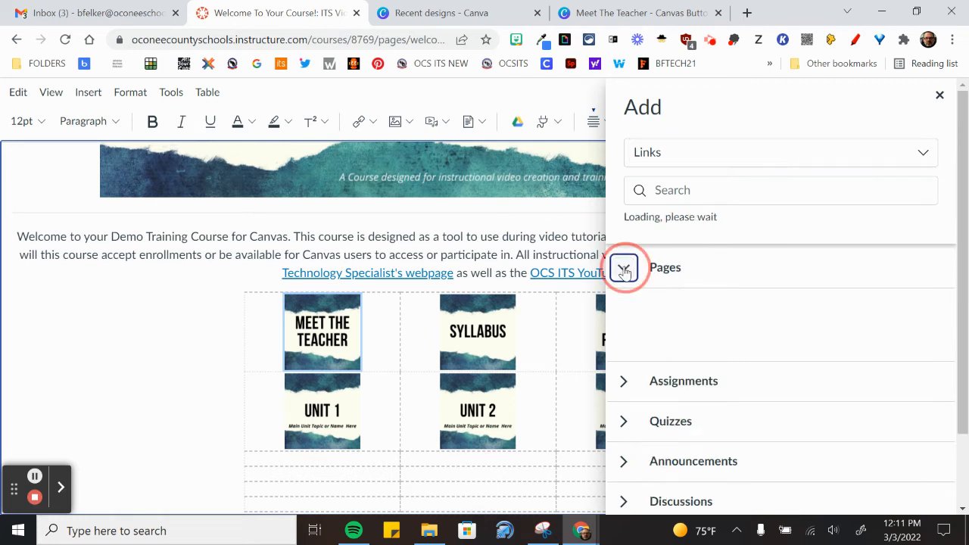
left_click(623, 267)
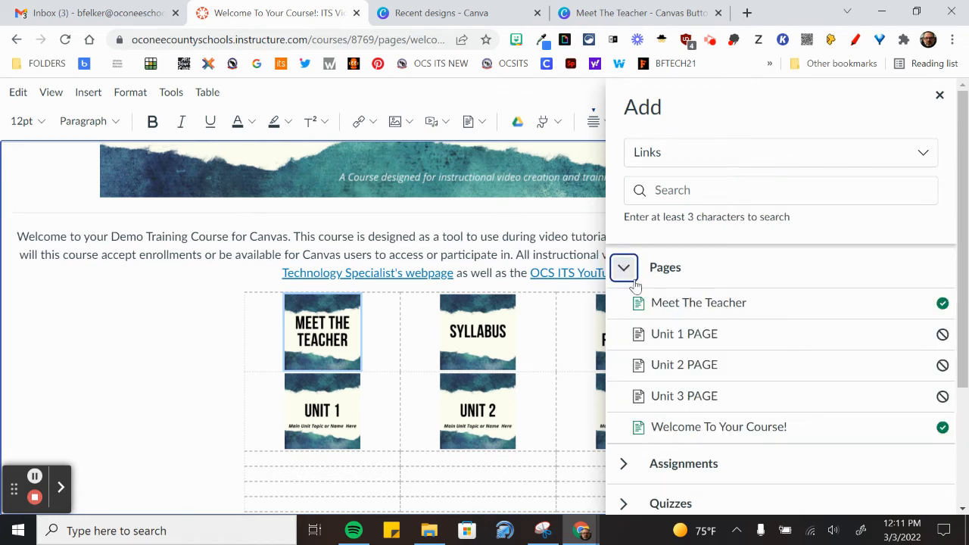
left_click(323, 332)
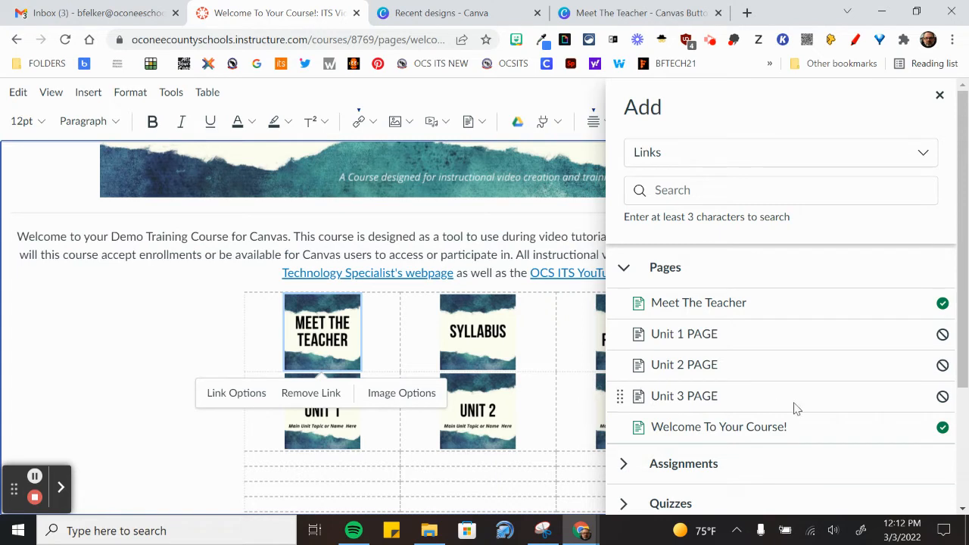
mouse_move(371, 309)
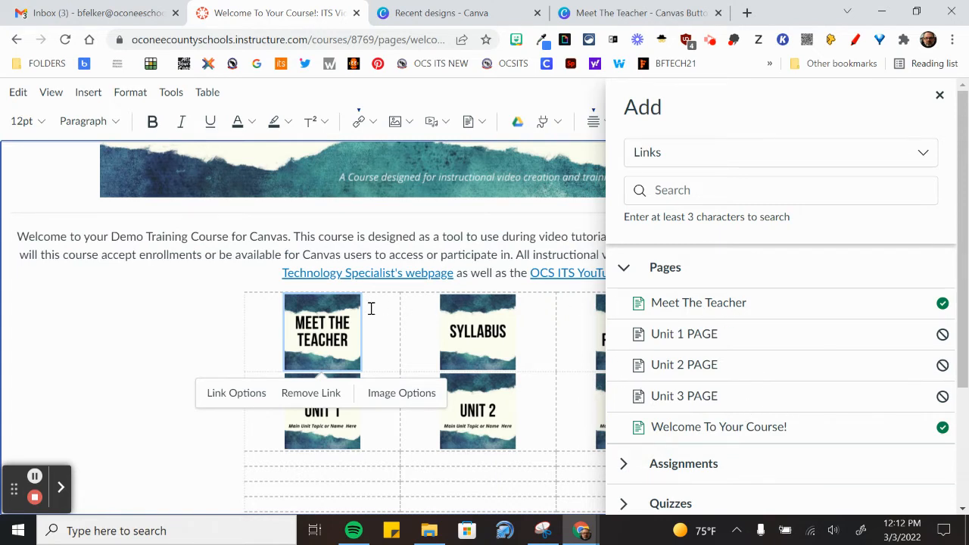
mouse_move(835, 461)
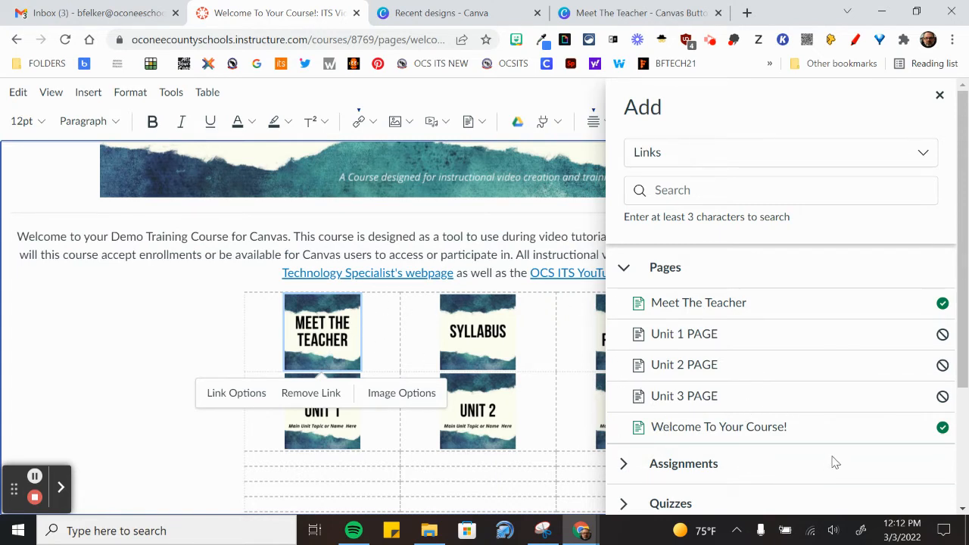
scroll("down", 3)
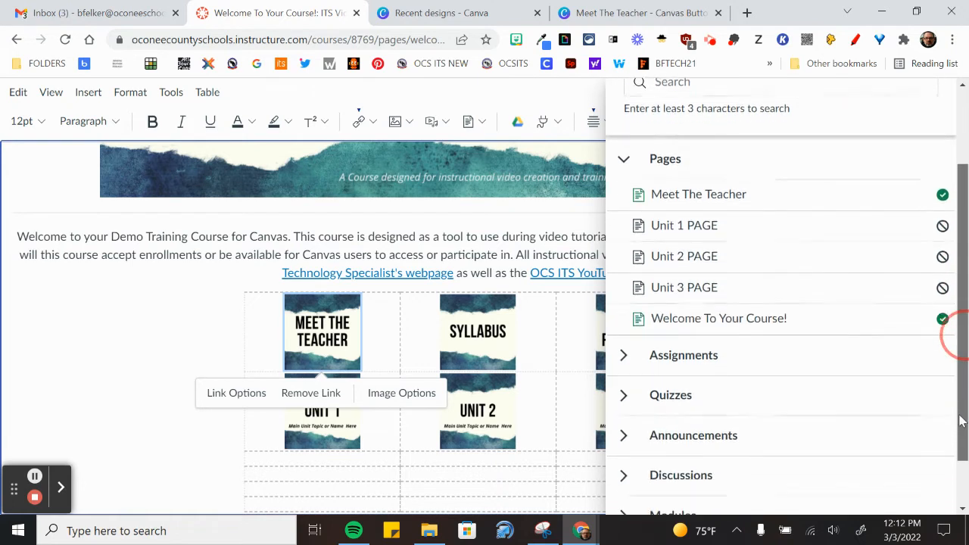
scroll("down", 3)
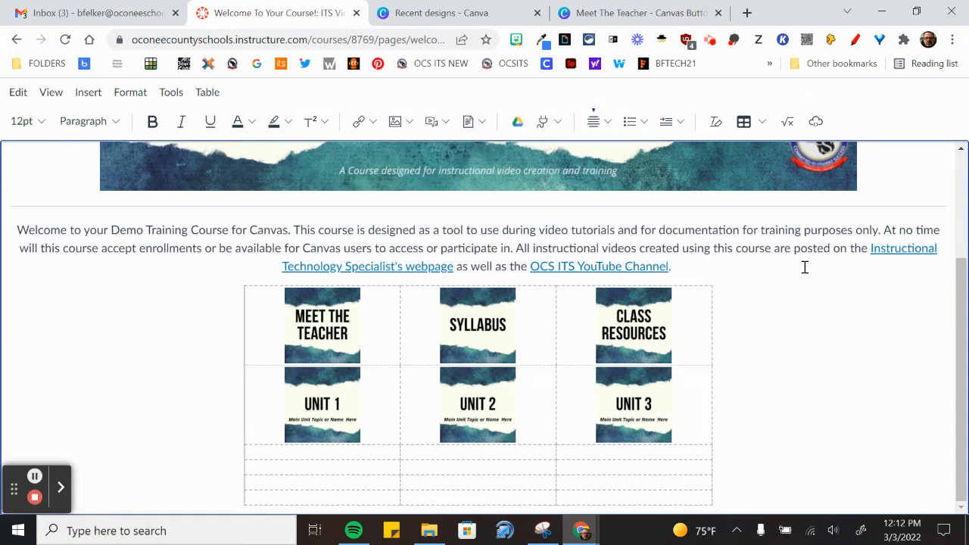
mouse_move(664, 338)
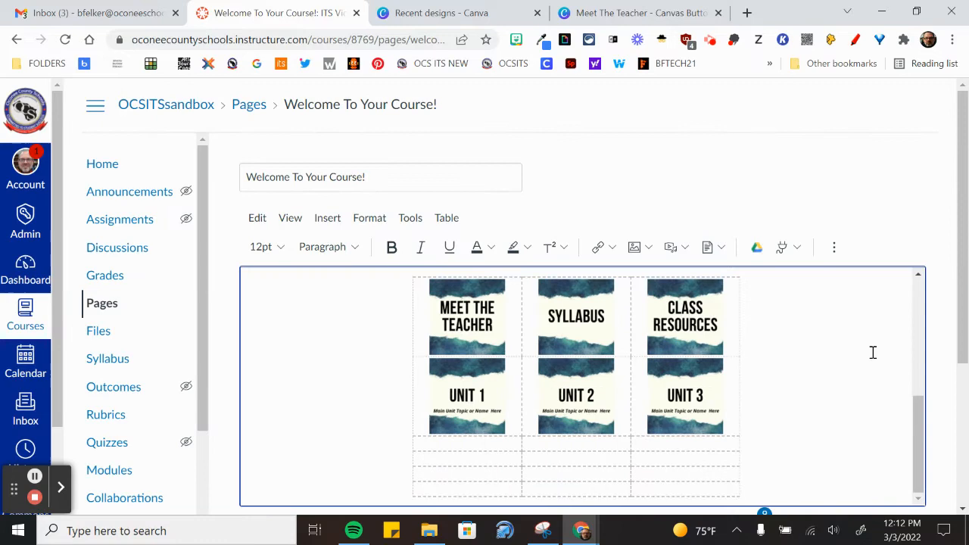
Save the home page and confirm the Meet the Teacher button opens the Meet The Teacher page
left_click(906, 473)
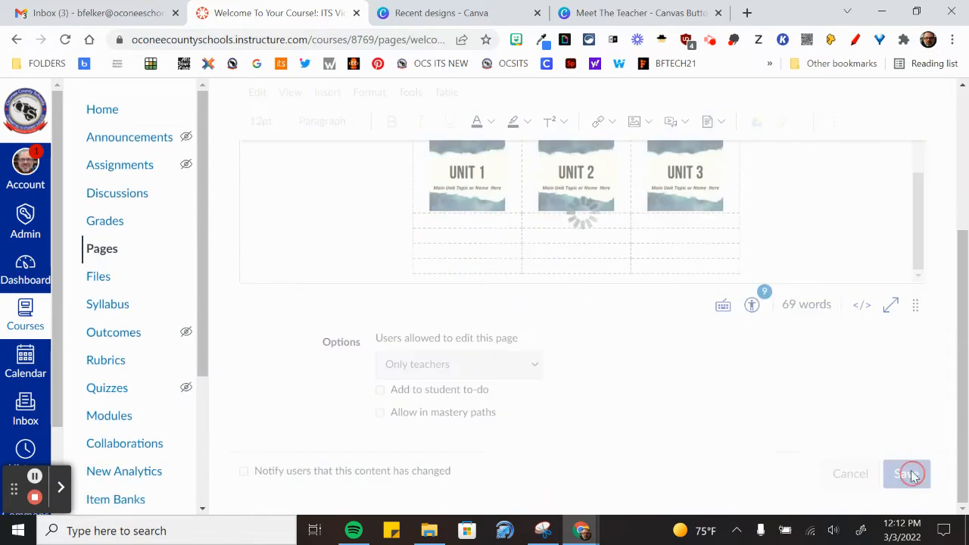
left_click(906, 473)
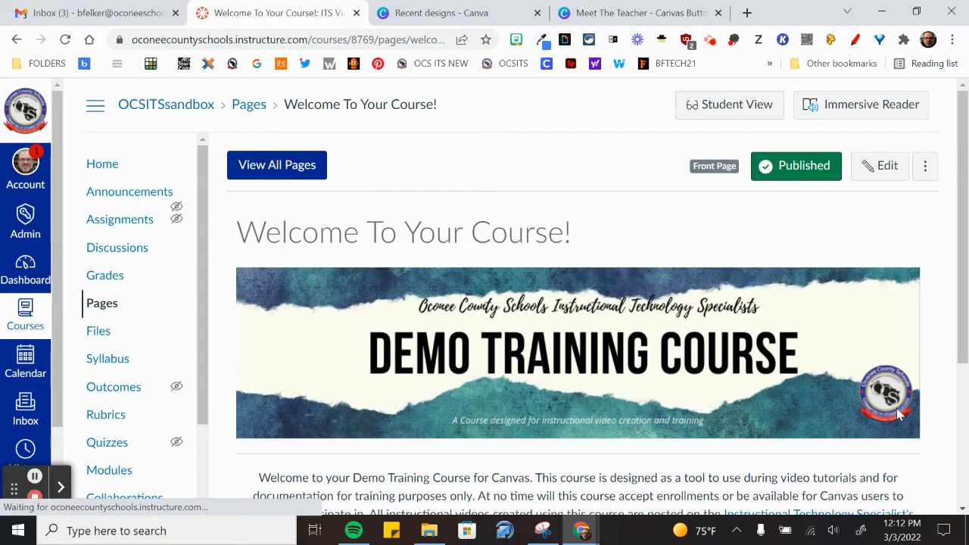
scroll("down", 3)
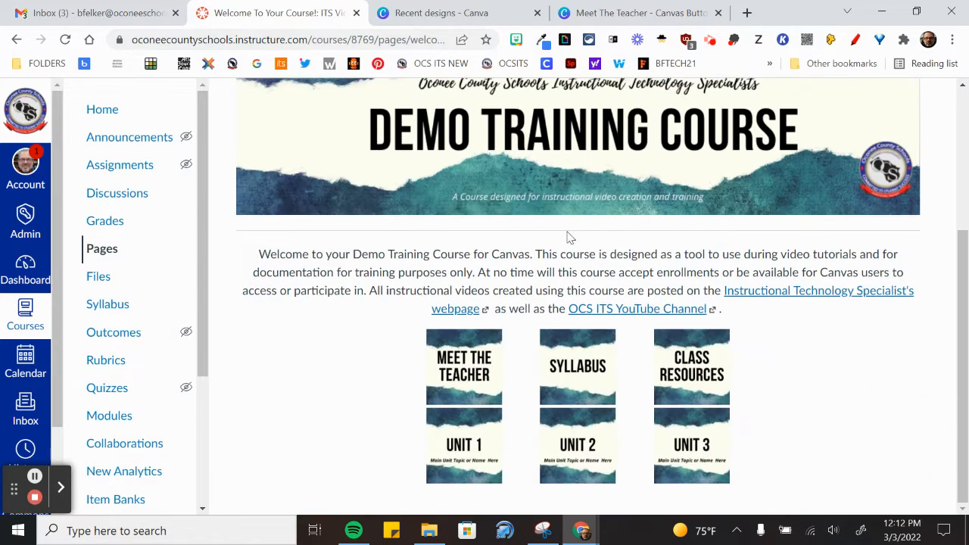
mouse_move(463, 367)
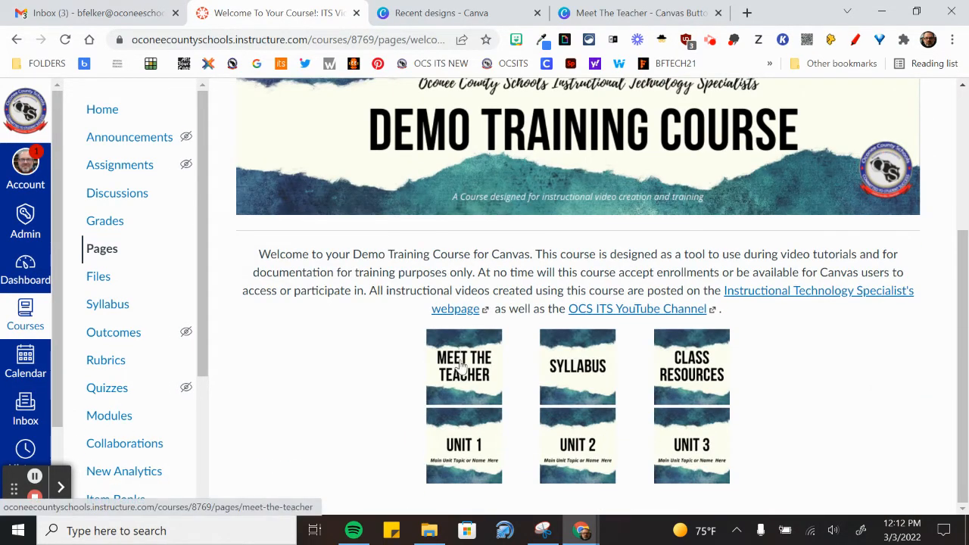
left_click(463, 366)
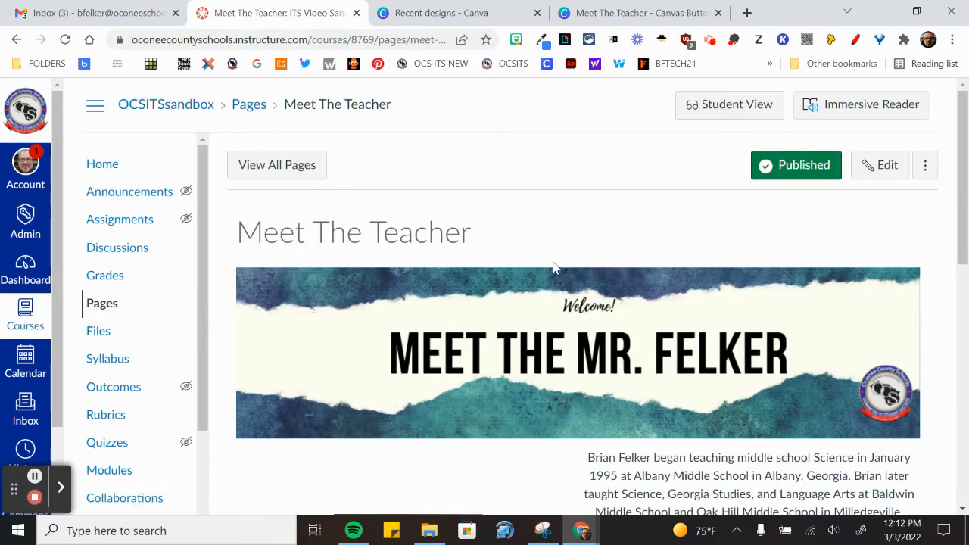
scroll("down", 3)
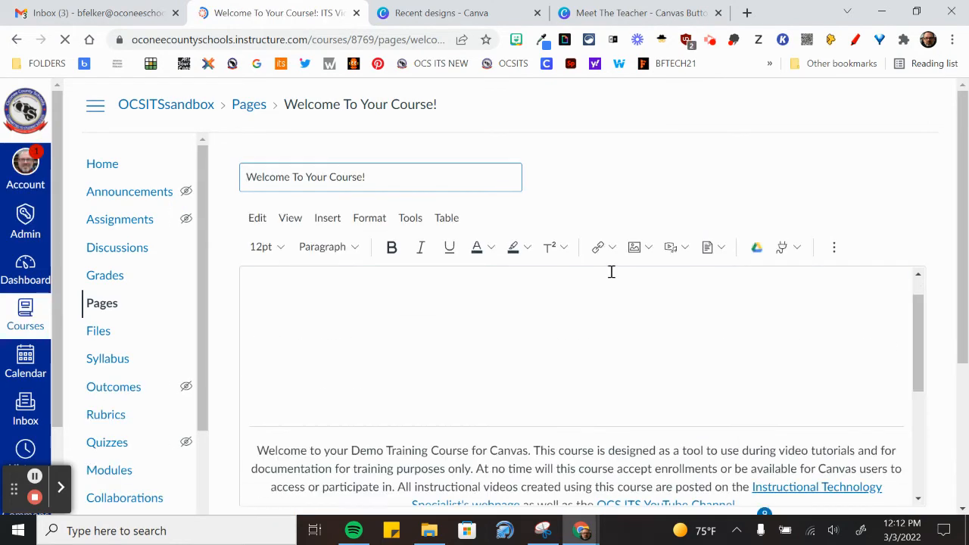
Link the Syllabus button image to Syllabus under Course Navigation in Course Links
left_click(575, 451)
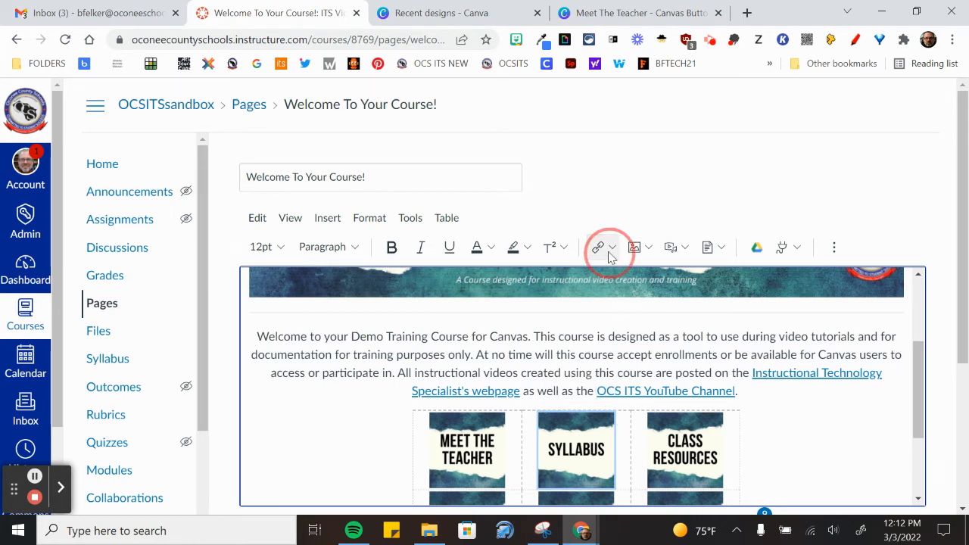
left_click(598, 247)
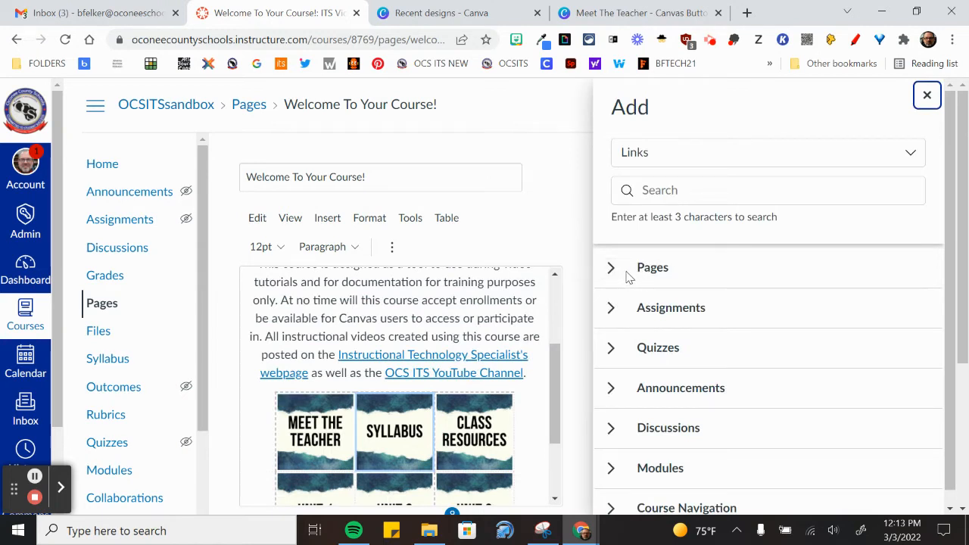
mouse_move(549, 271)
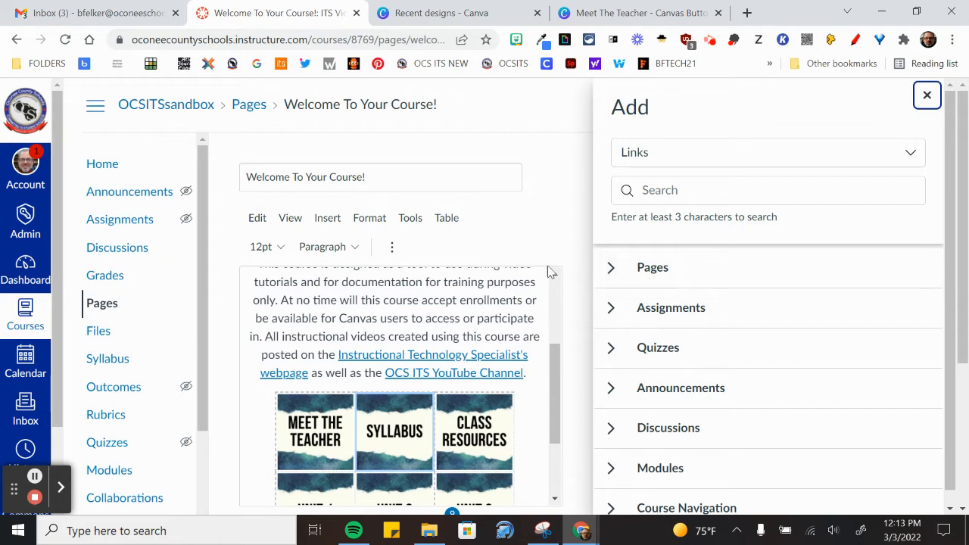
mouse_move(107, 358)
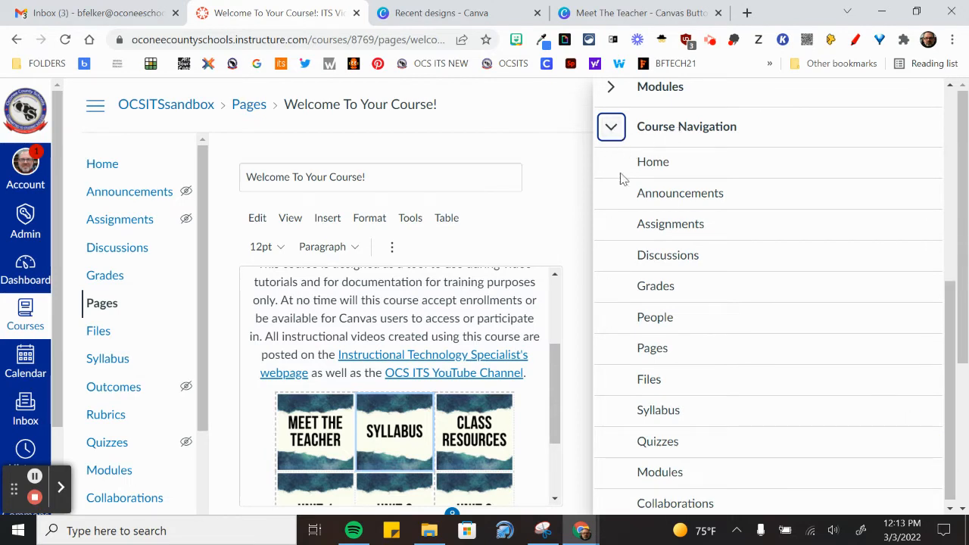
mouse_move(76, 416)
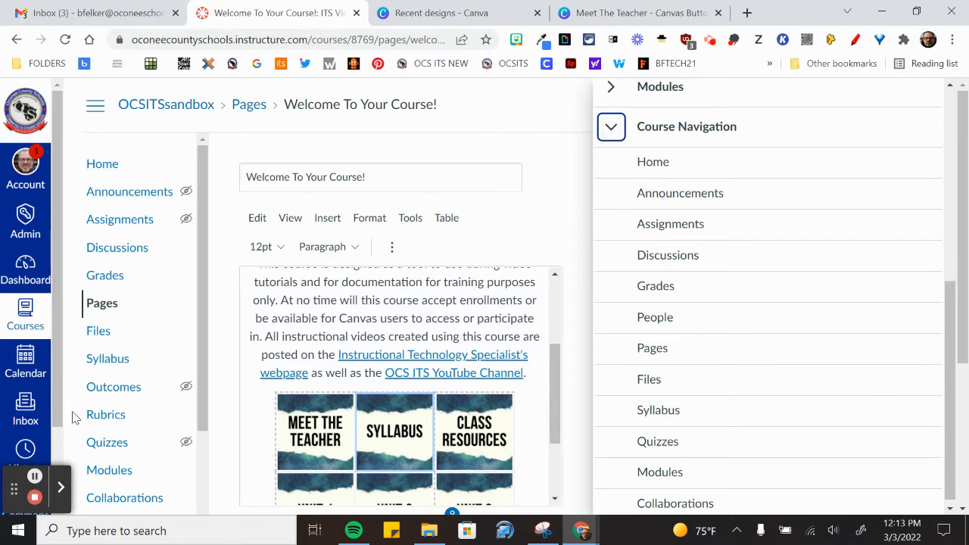
mouse_move(105, 275)
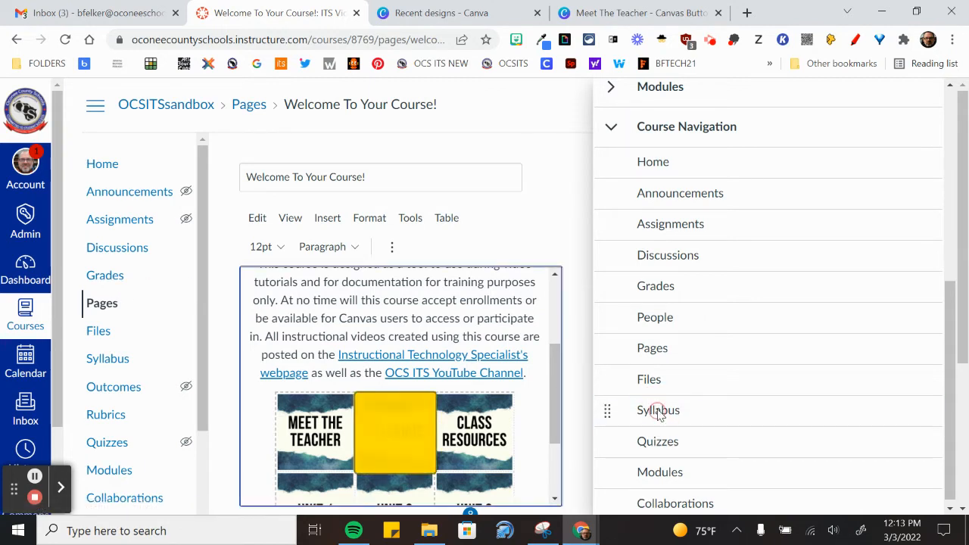
left_click(394, 431)
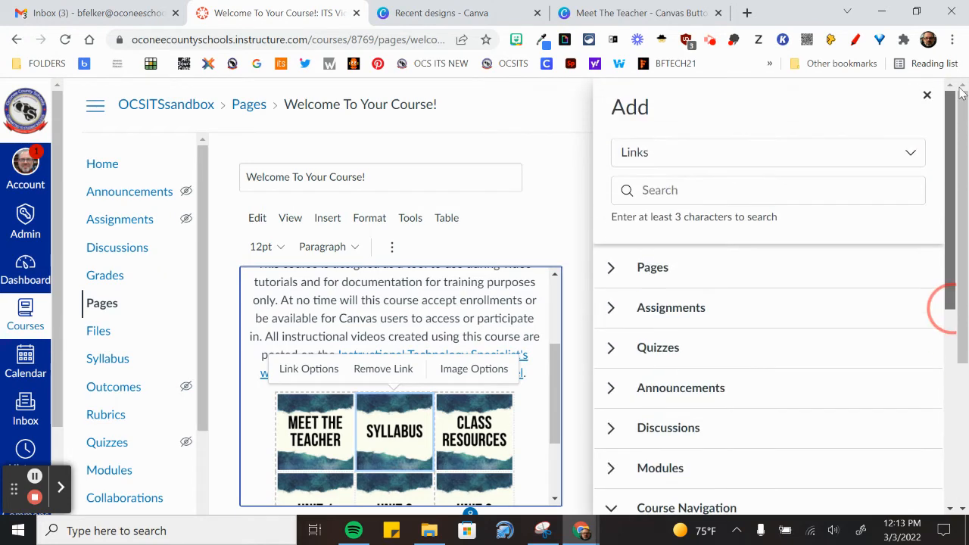
left_click(927, 95)
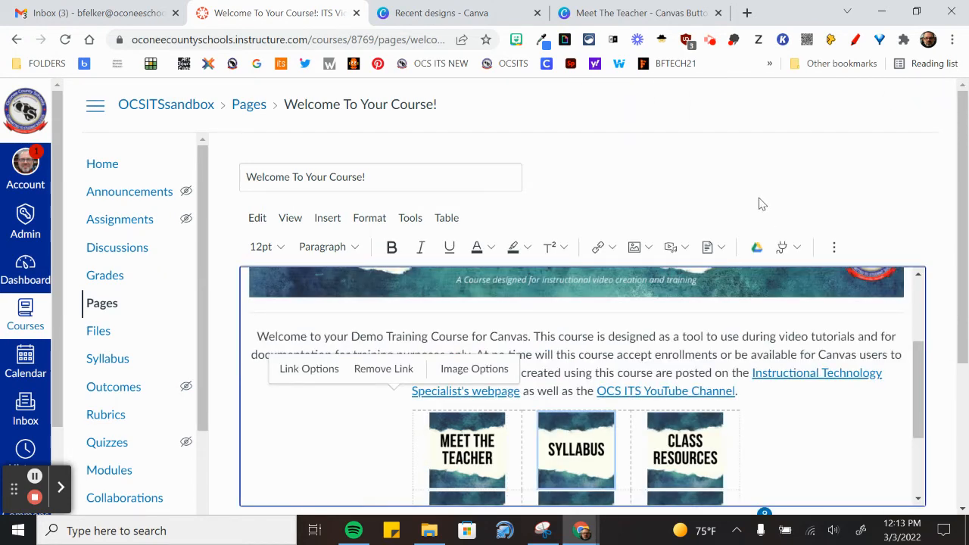
Save the updated course home page
scroll("down", 3)
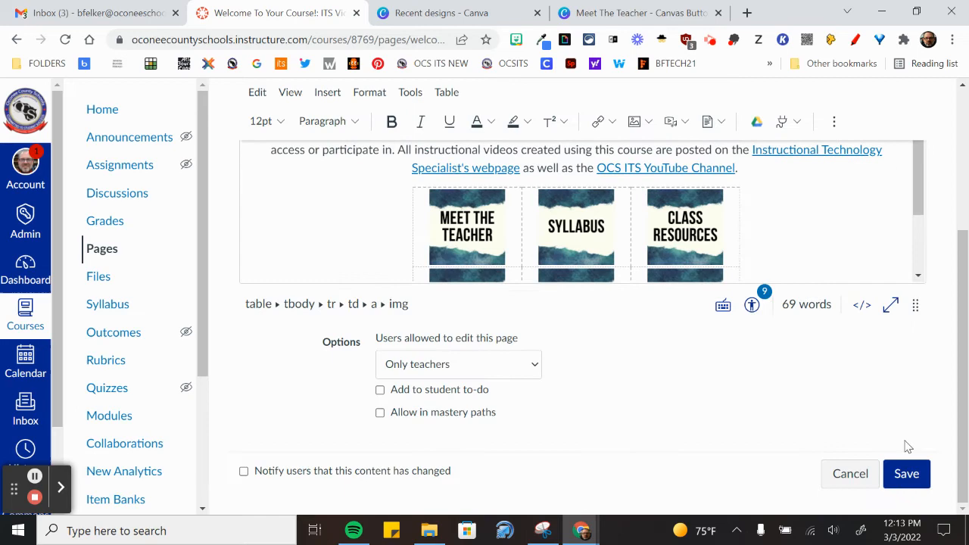
left_click(906, 474)
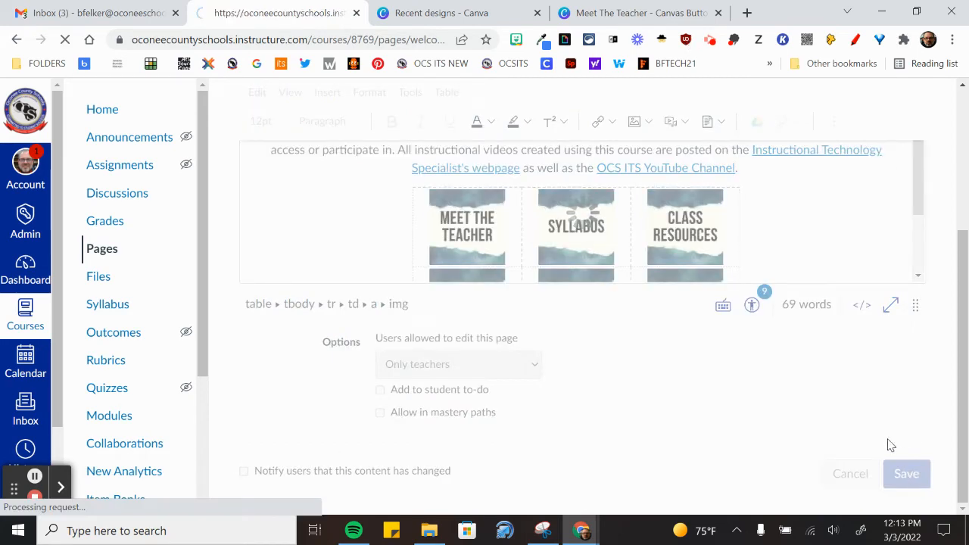
left_click(906, 473)
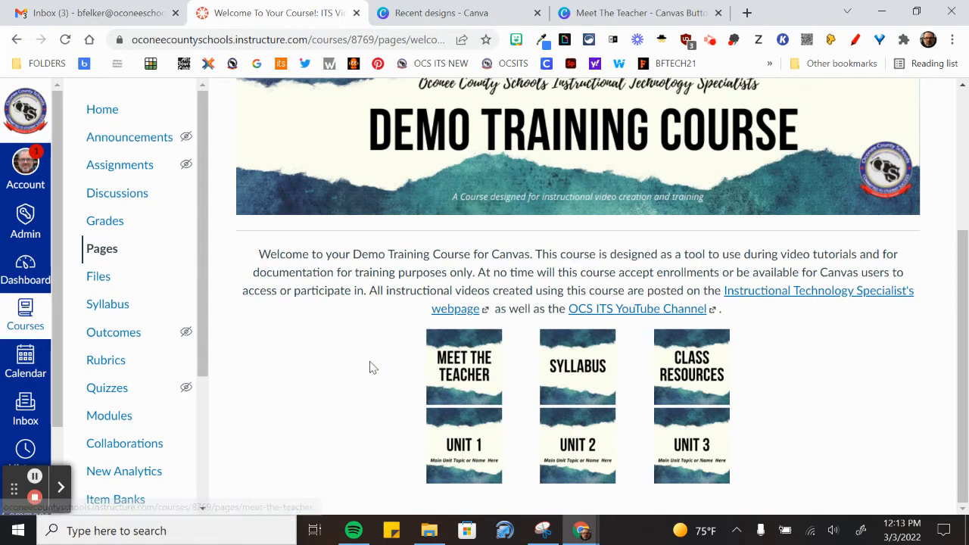
mouse_move(424, 369)
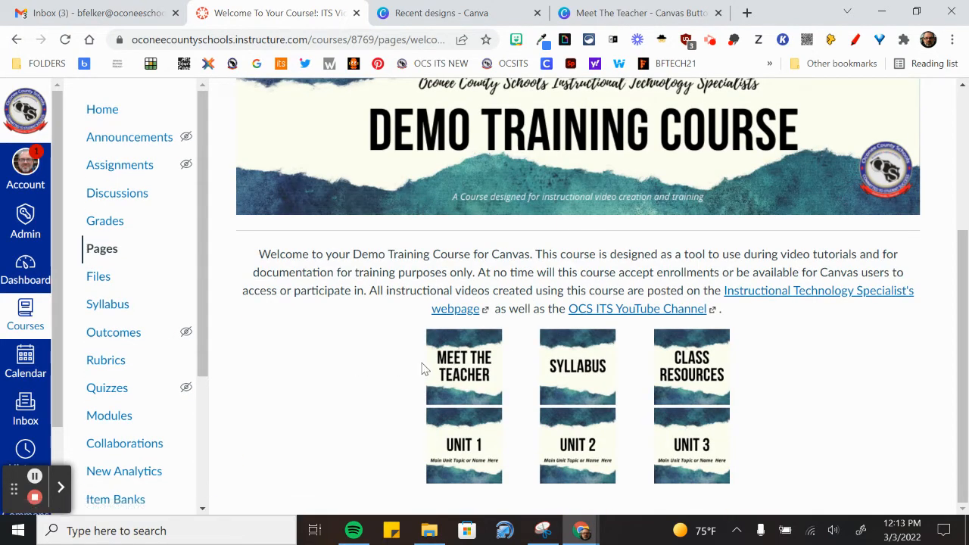
mouse_move(461, 371)
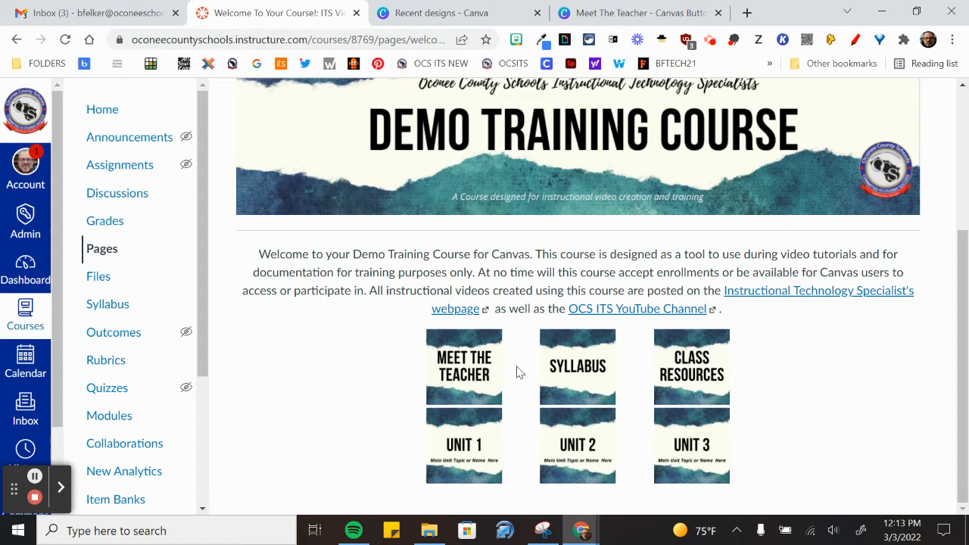
Follow the Syllabus button on the saved front page to the Course Syllabus page
left_click(577, 366)
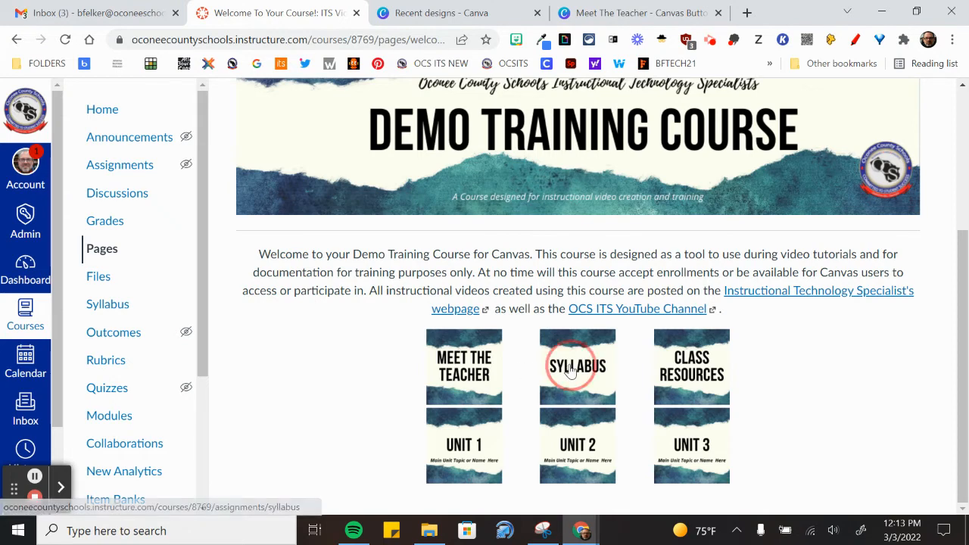
left_click(577, 366)
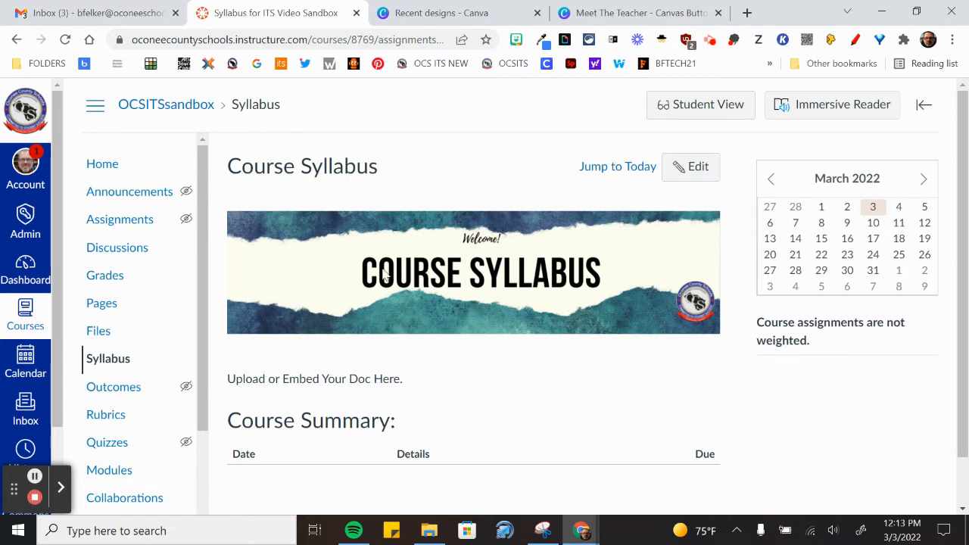
mouse_move(294, 360)
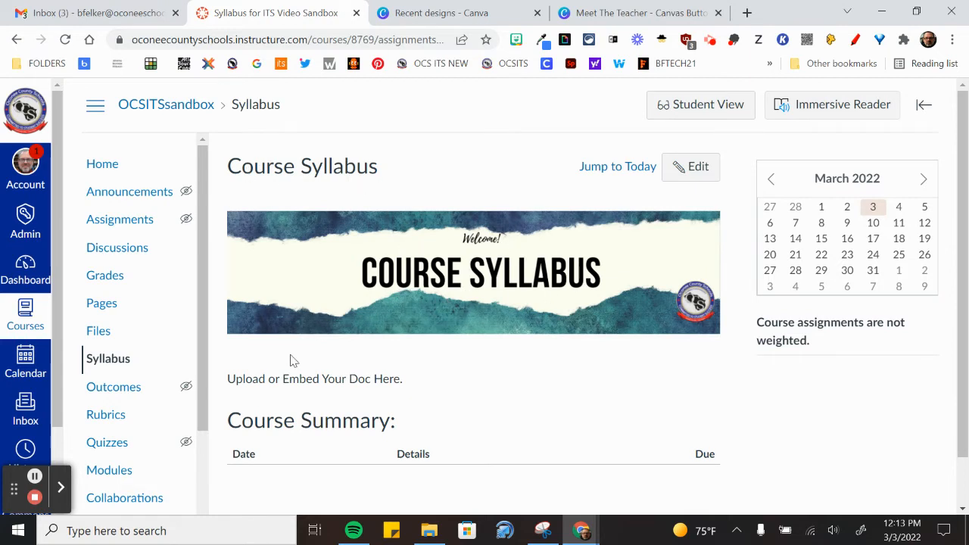
mouse_move(443, 393)
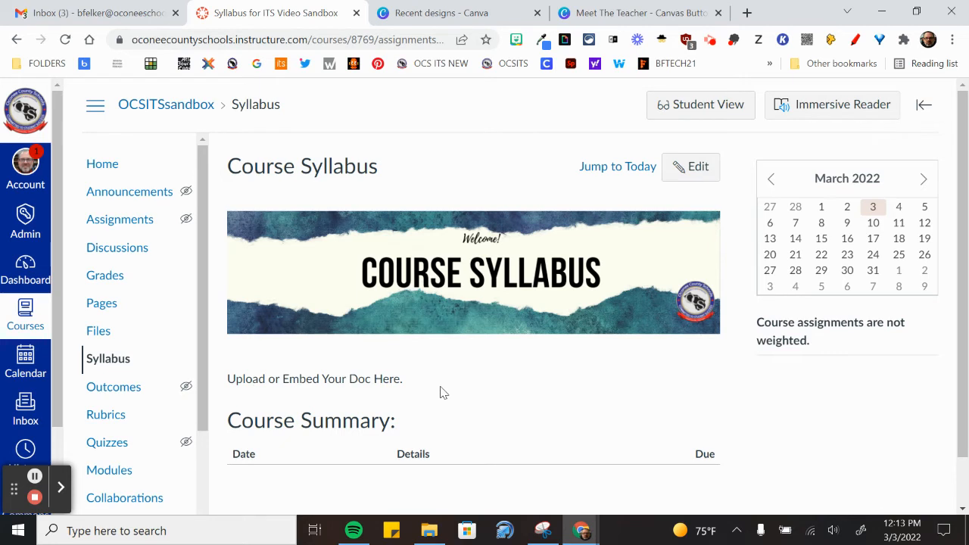
mouse_move(365, 365)
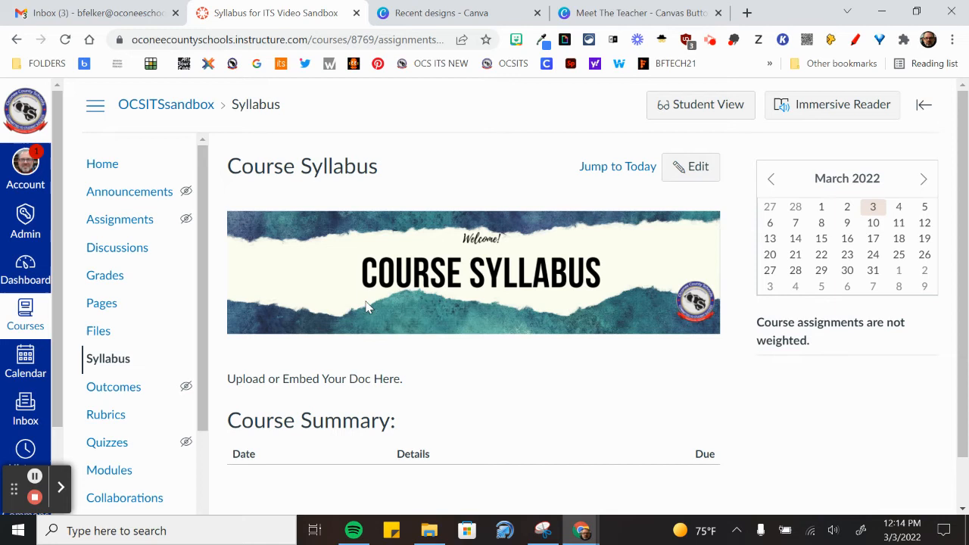
mouse_move(421, 361)
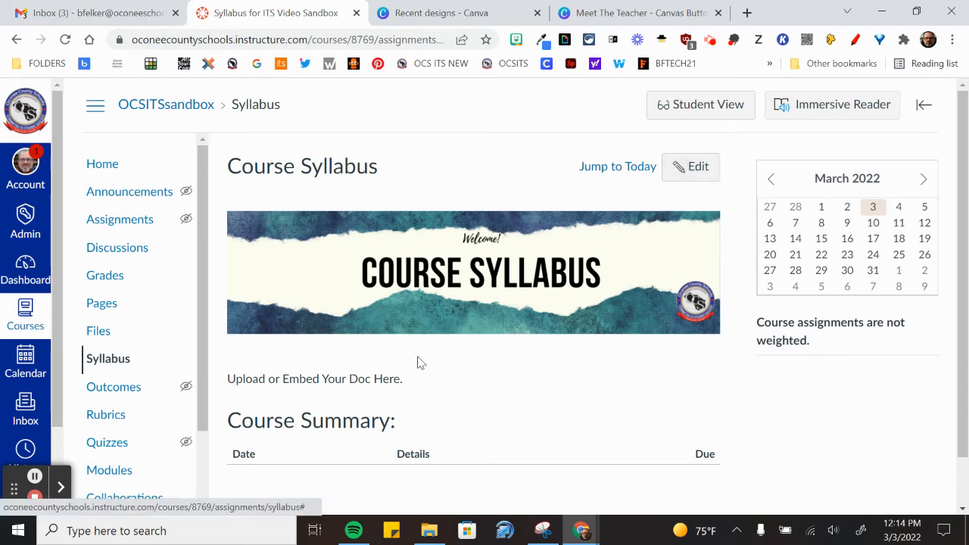
mouse_move(349, 376)
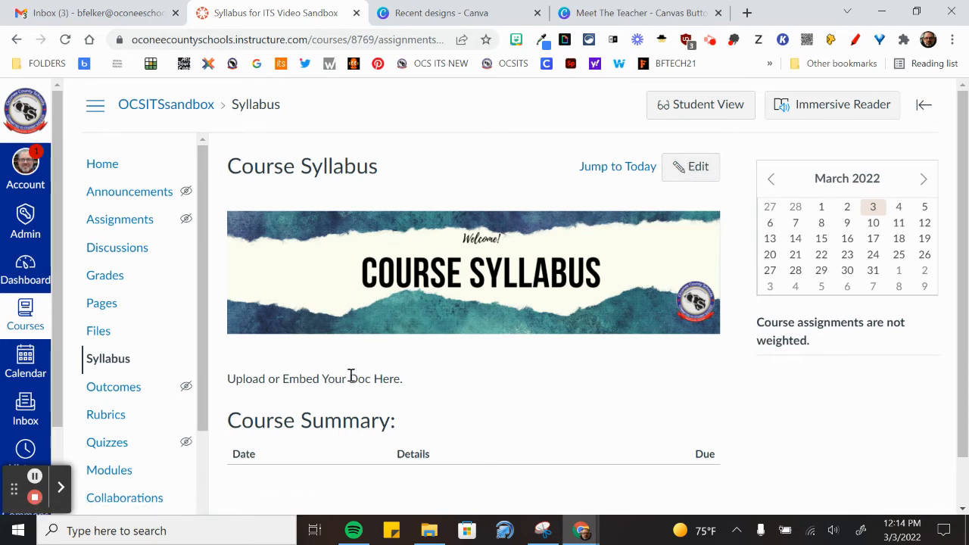
mouse_move(509, 399)
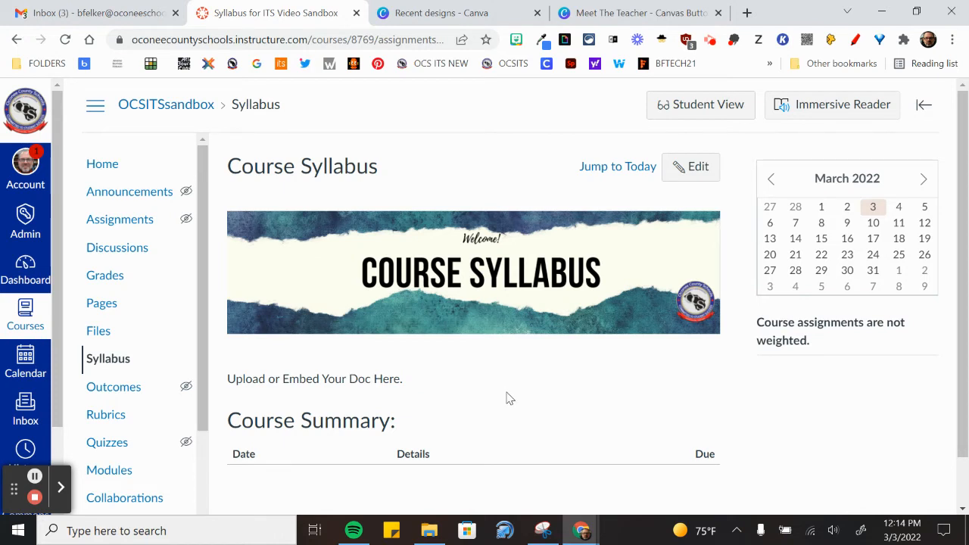
Return from the Course Syllabus page to the ITS Video Sandbox course home via Home navigation
scroll("down", 3)
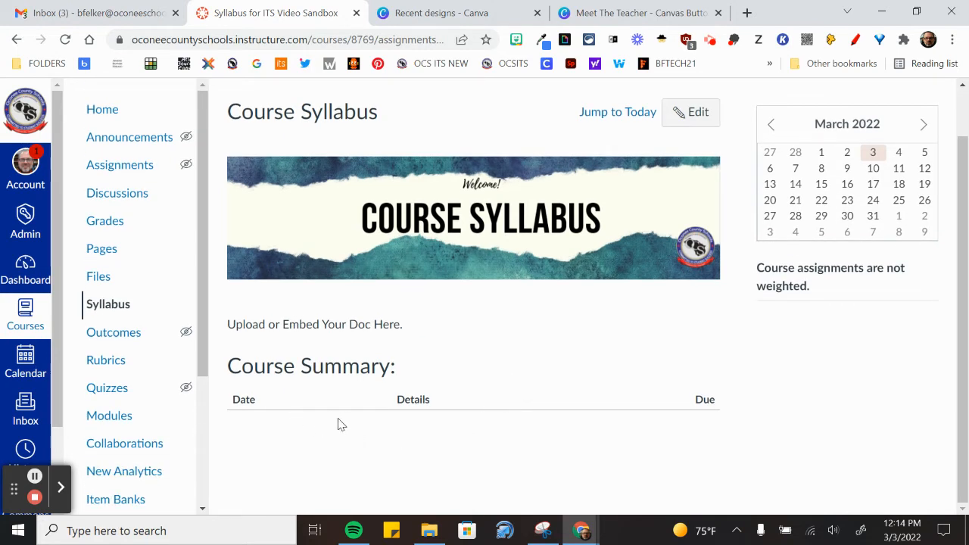
mouse_move(334, 391)
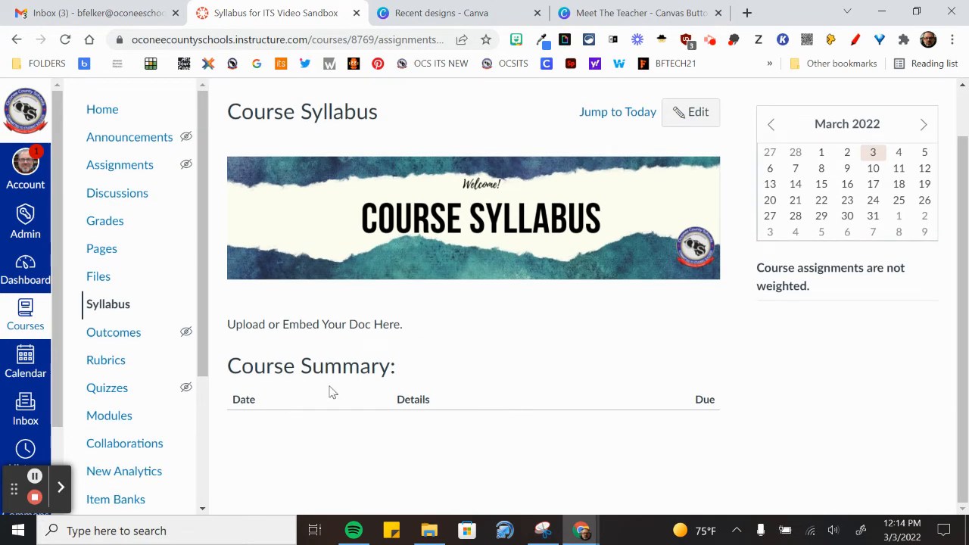
left_click(102, 109)
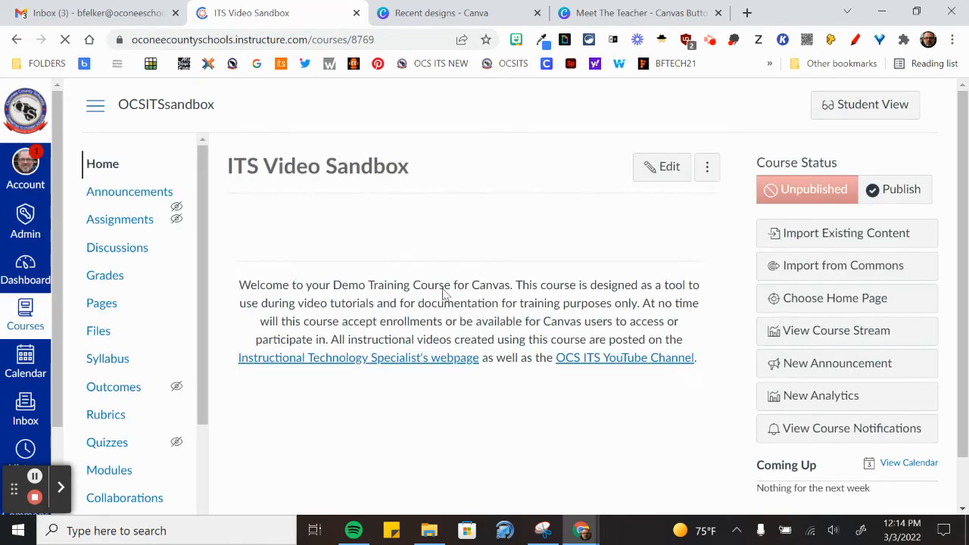
Review the button image table on the home page and reopen the front page in the editor
scroll("down", 3)
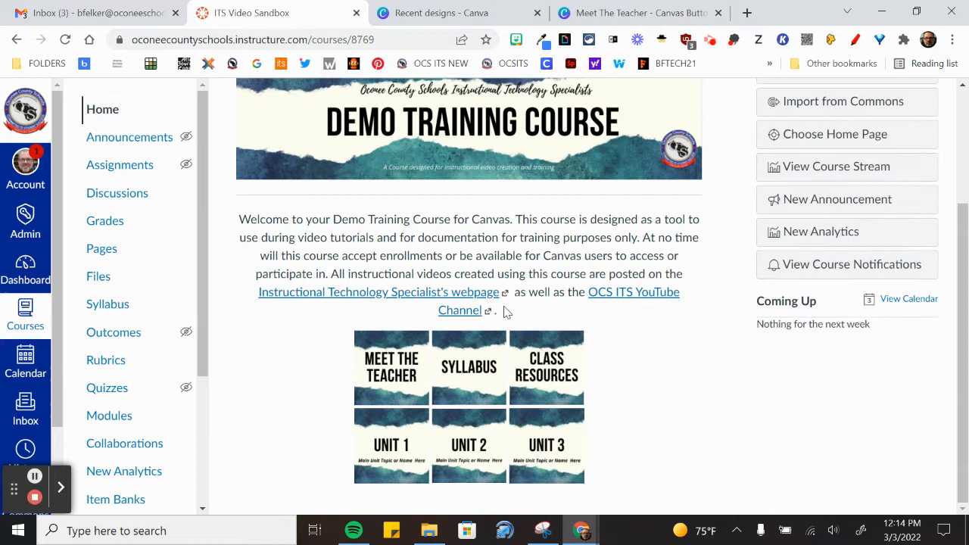
mouse_move(392, 367)
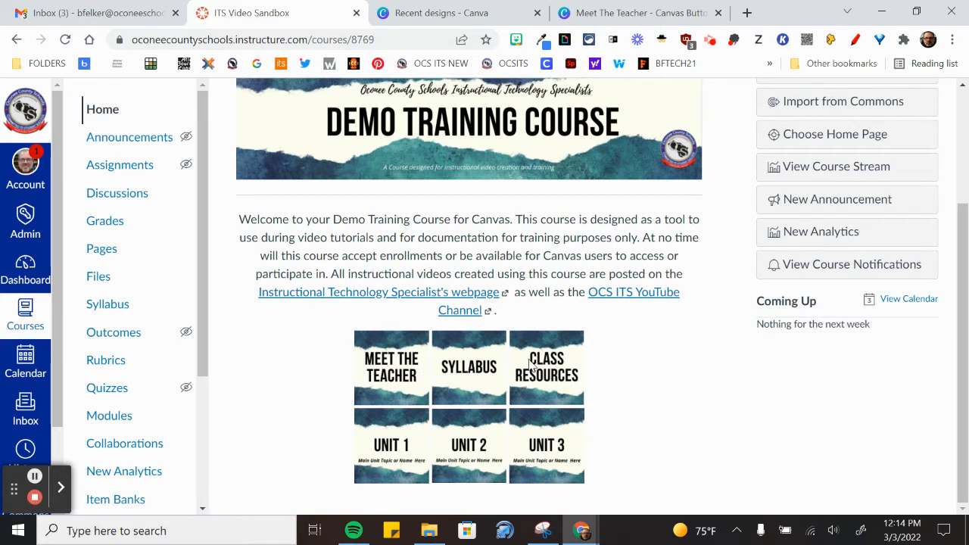
mouse_move(541, 399)
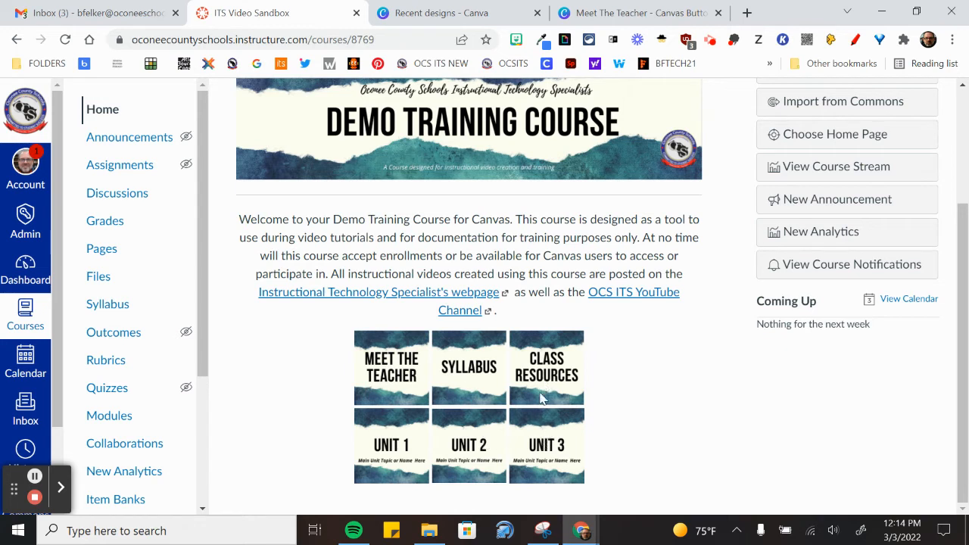
mouse_move(414, 456)
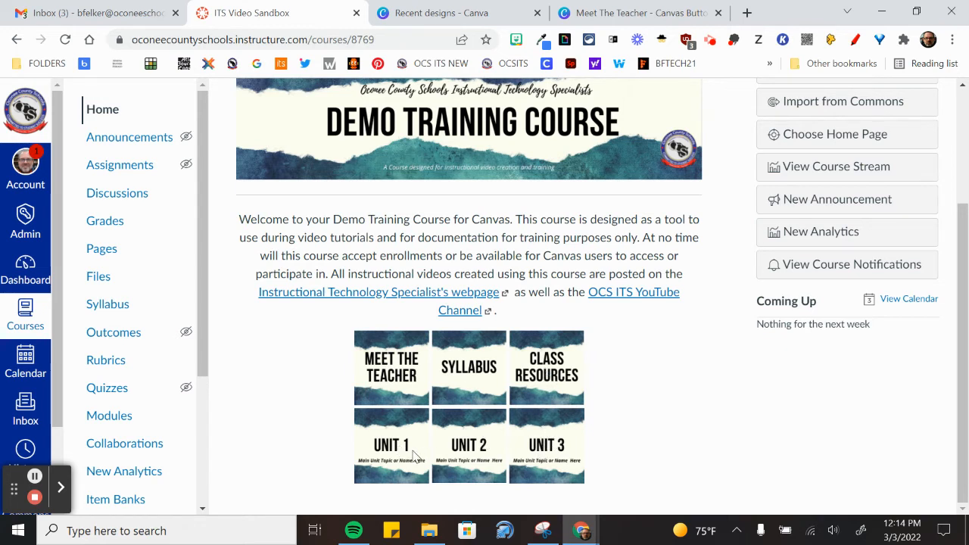
mouse_move(555, 396)
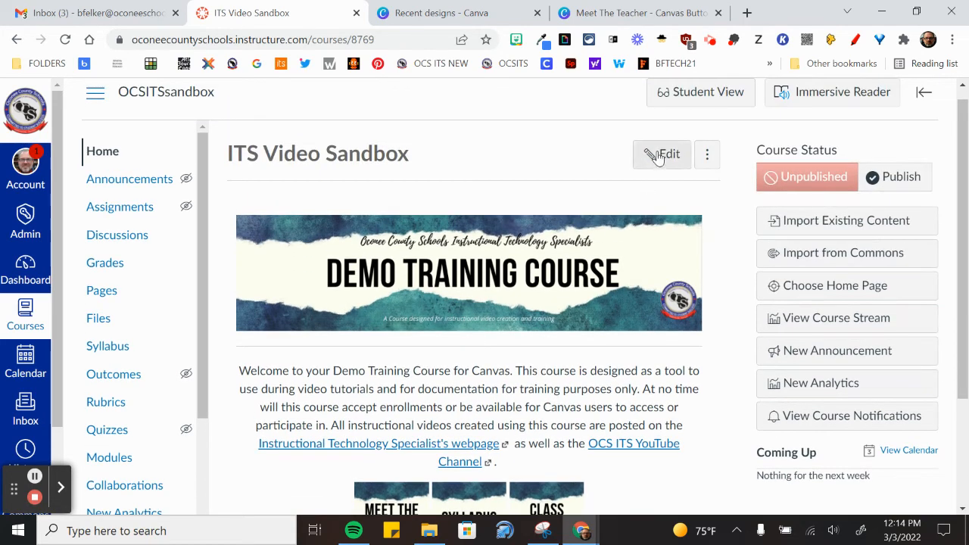
left_click(661, 154)
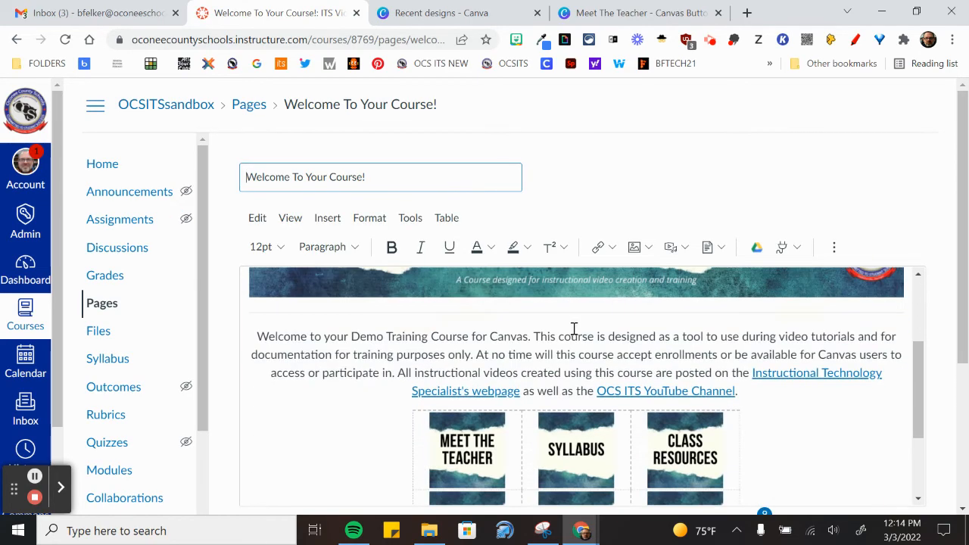
Select the Class Resources button image and bring up the Course Link list of modules
scroll("down", 3)
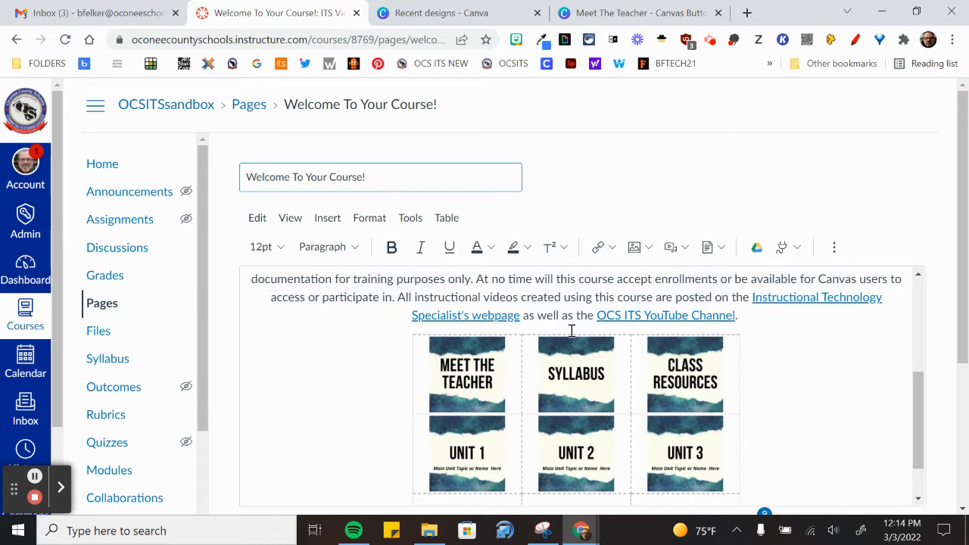
scroll("down", 3)
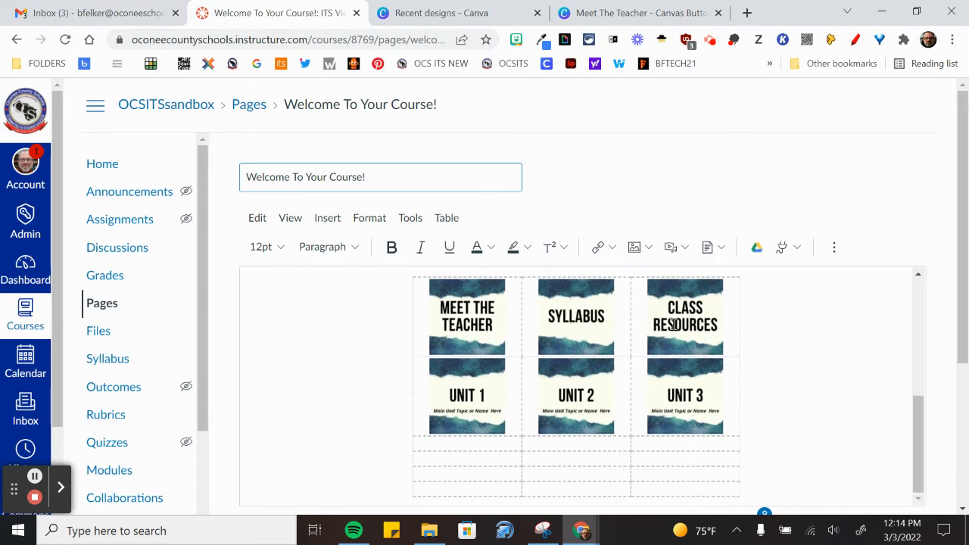
left_click(684, 316)
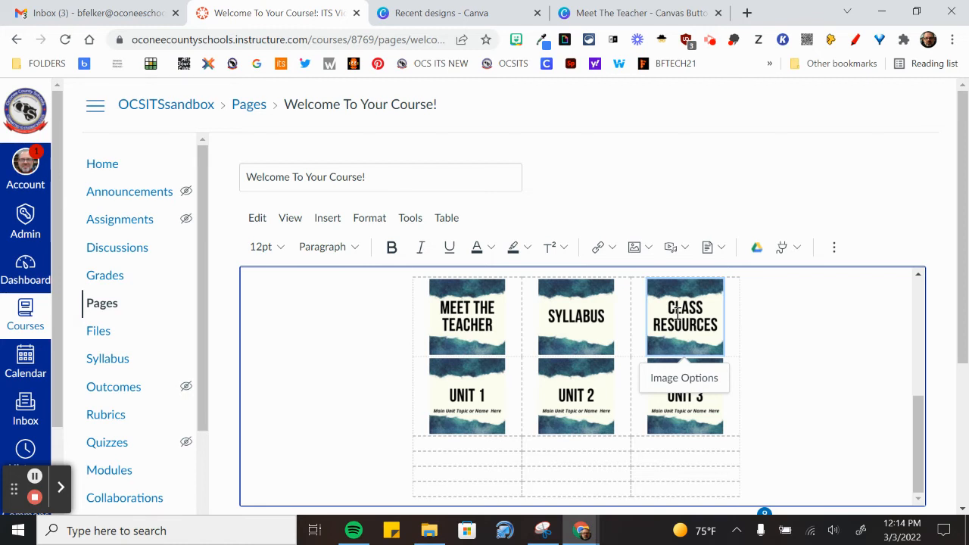
mouse_move(555, 384)
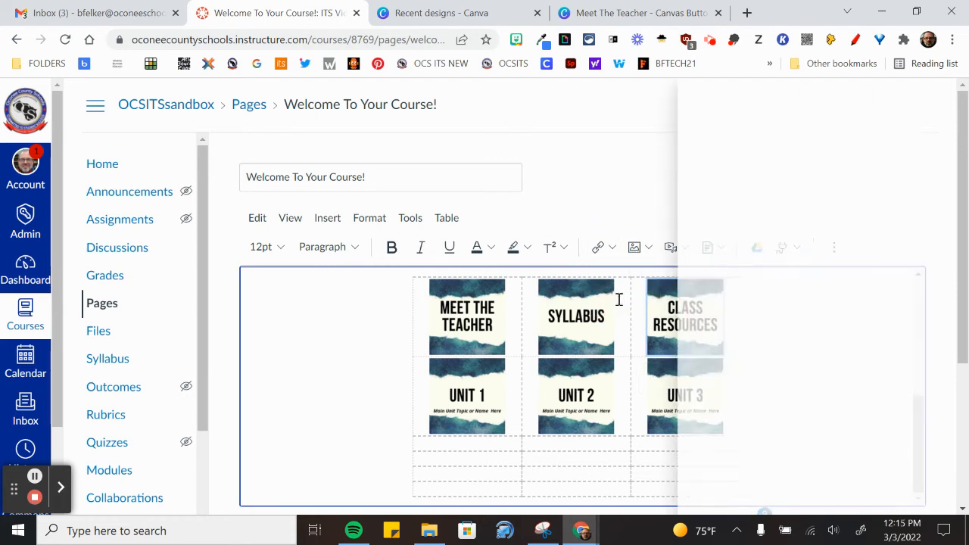
left_click(596, 247)
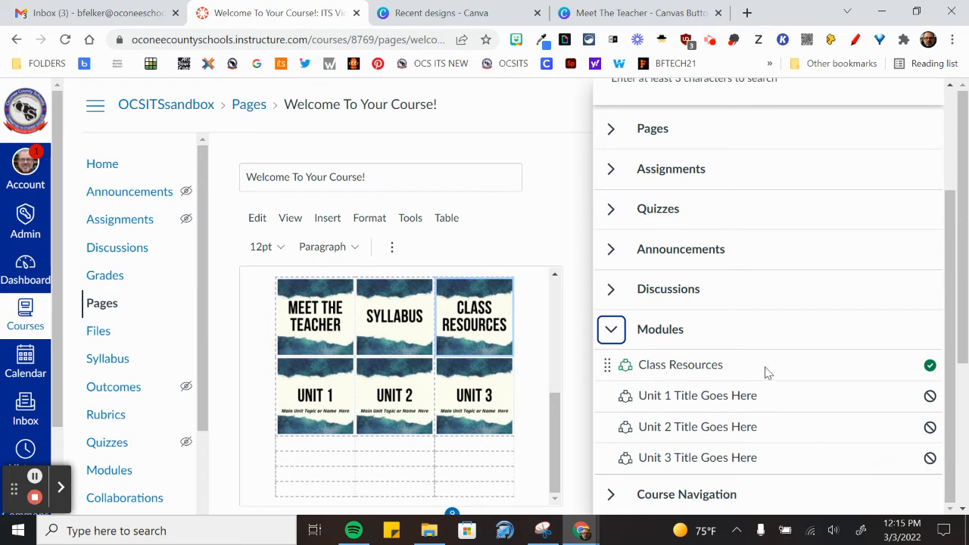
Link the Class Resources, Unit 1 and Unit 2 button images to their matching modules
left_click(475, 316)
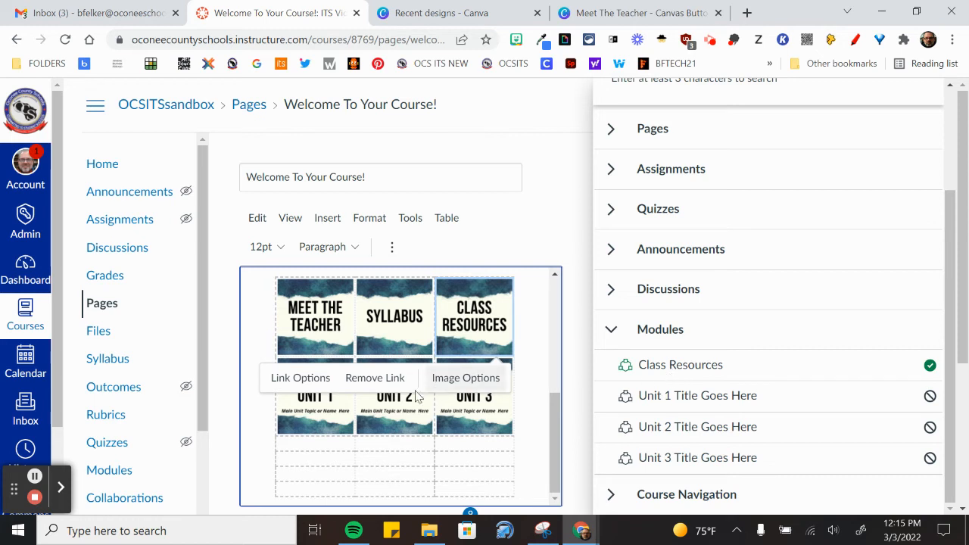
left_click(315, 395)
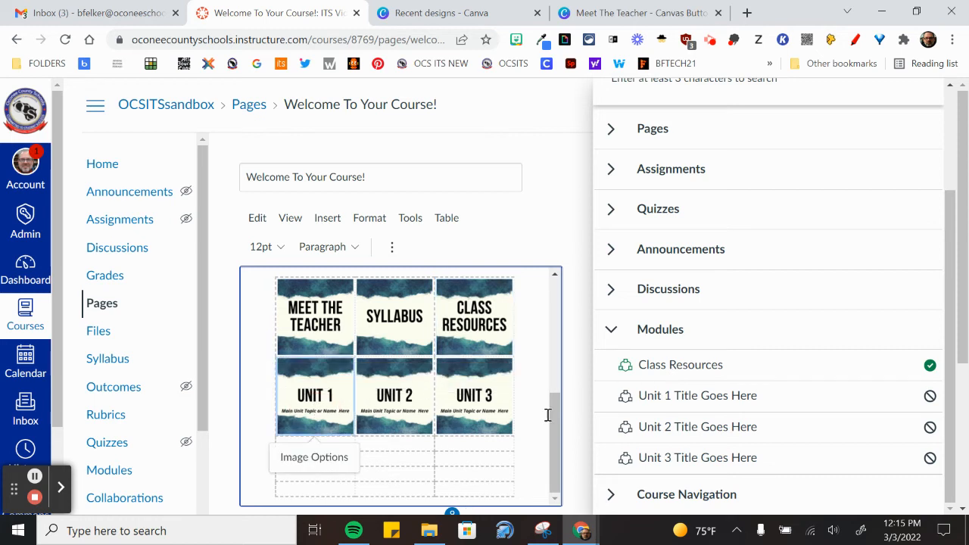
left_click(394, 394)
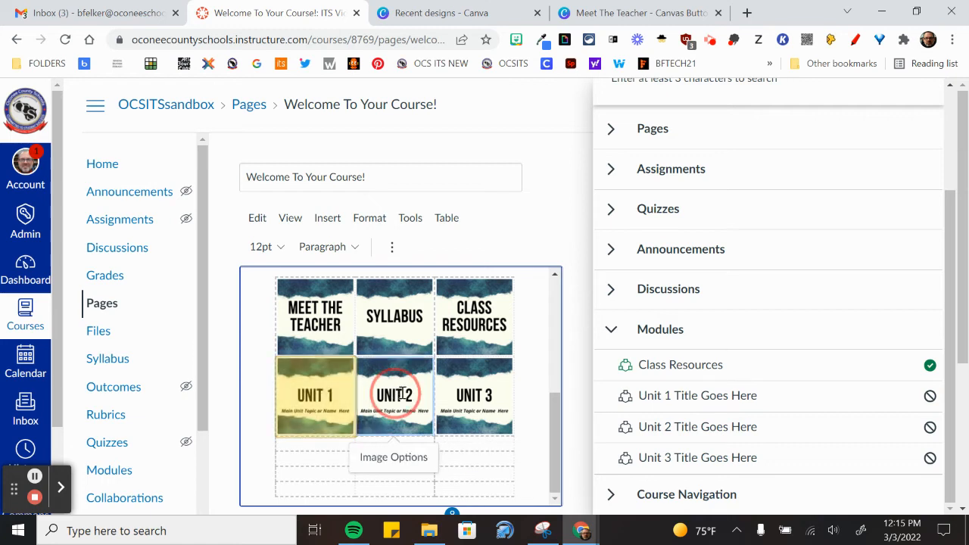
left_click(394, 396)
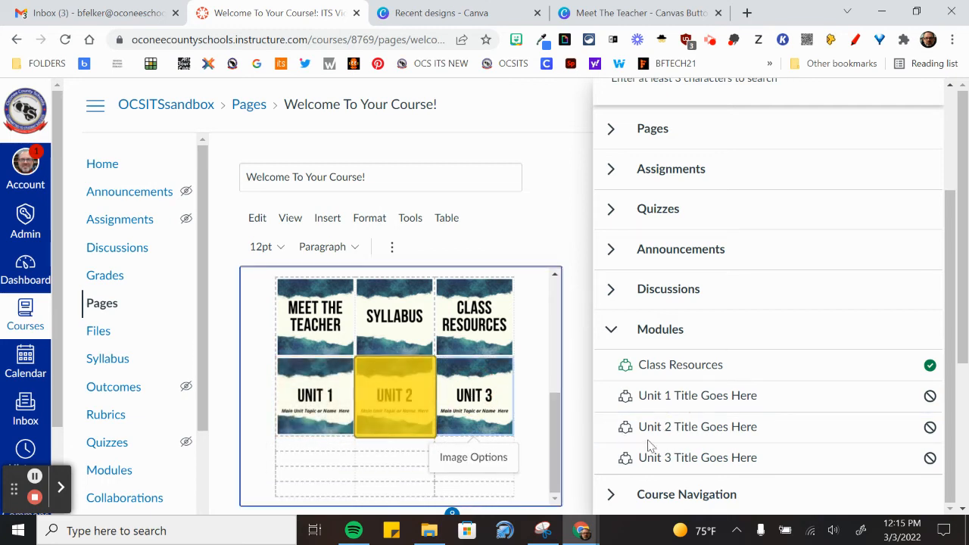
left_click(394, 396)
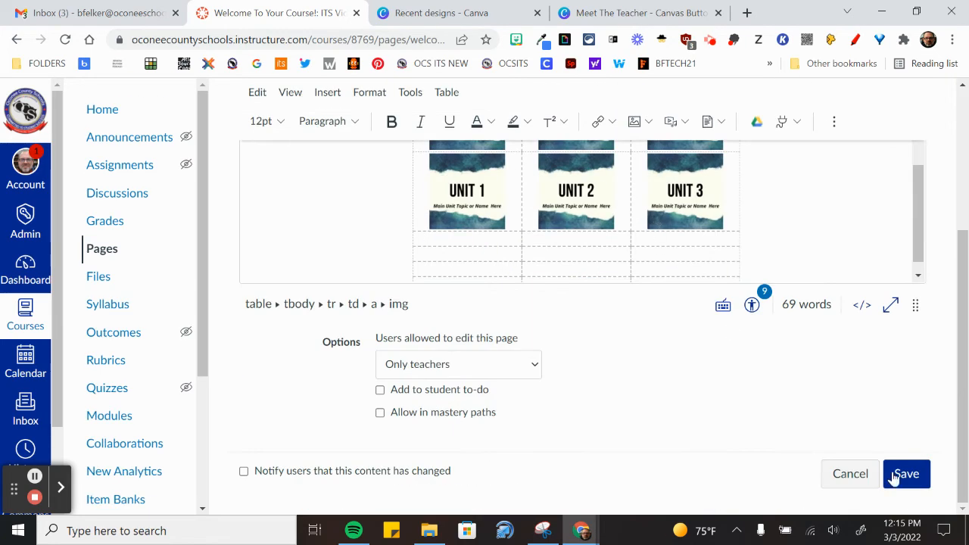
Save the front page so the Class Resources button opens the Course Modules page
left_click(906, 473)
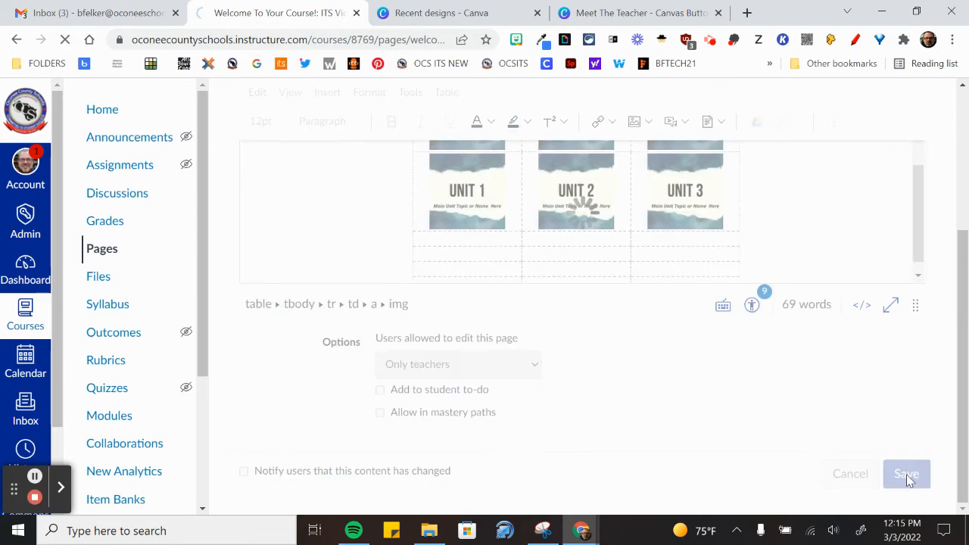
left_click(906, 473)
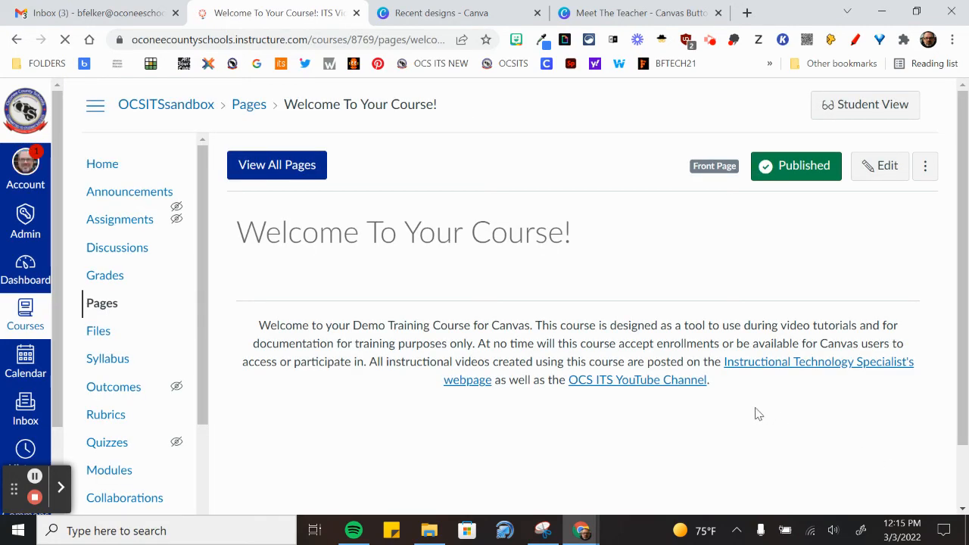
scroll("down", 3)
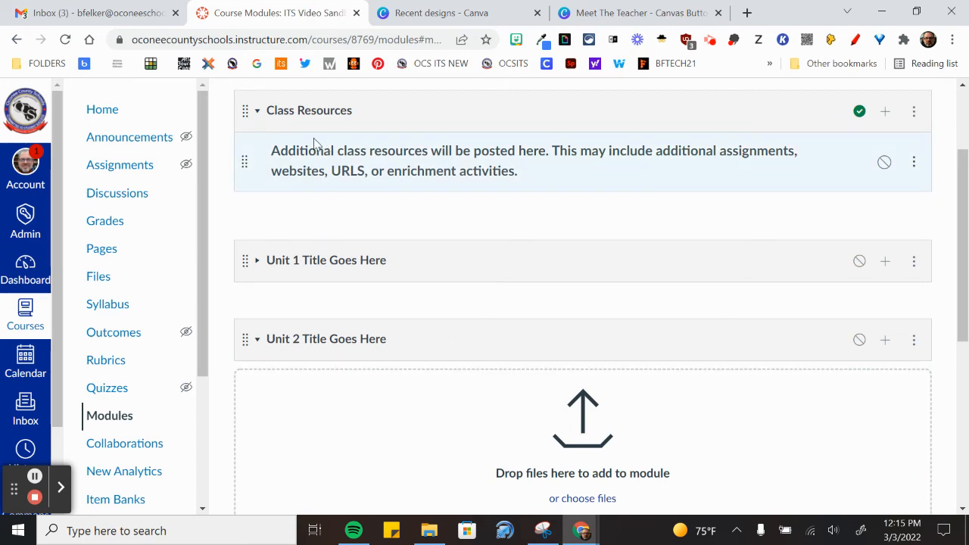
Scroll the Modules page down to the empty Unit 3 Title Goes Here module
scroll("down", 3)
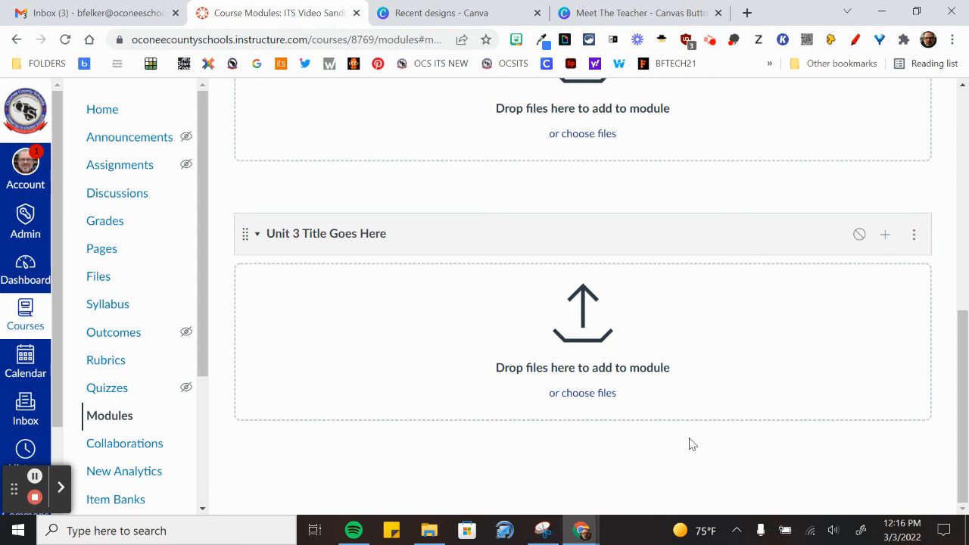
mouse_move(250, 274)
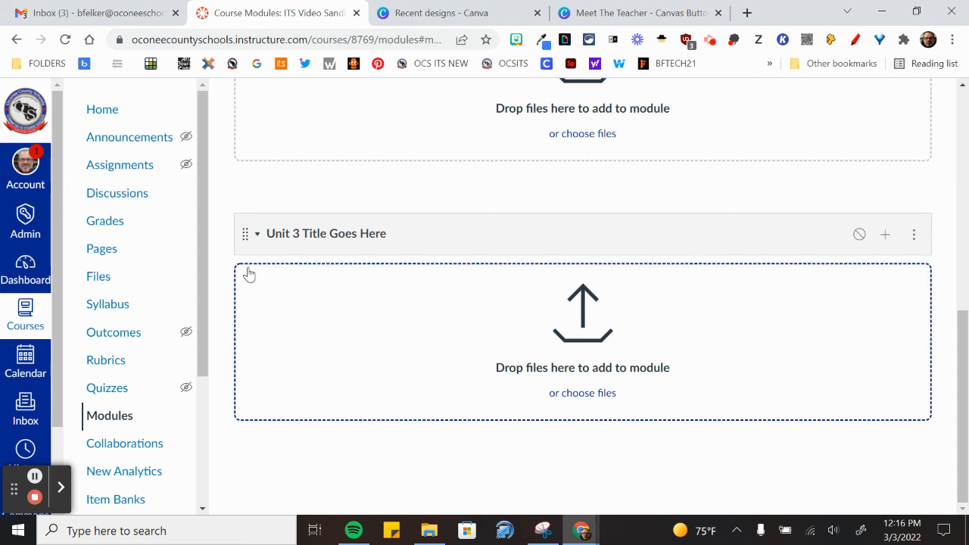